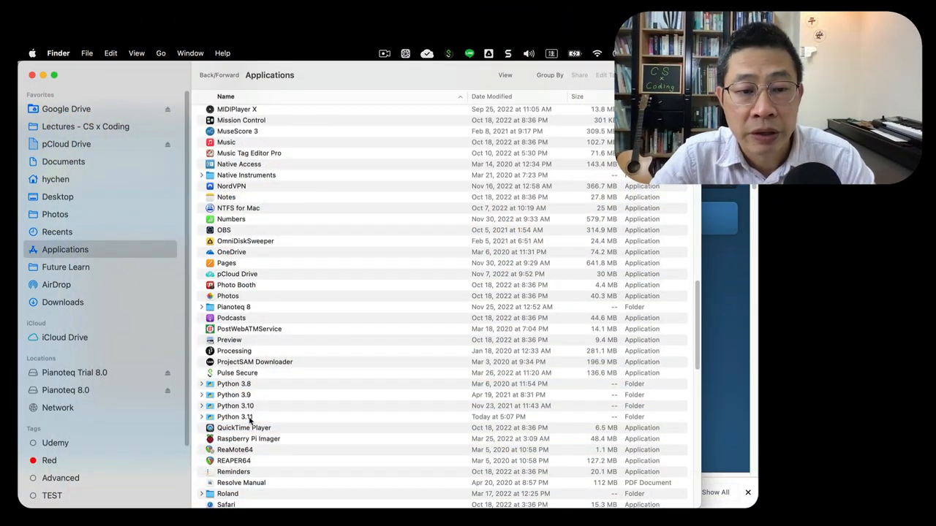
# Expand the Python 3.11 folder in Applications and launch IDLE from it.
pyautogui.click(201, 417)
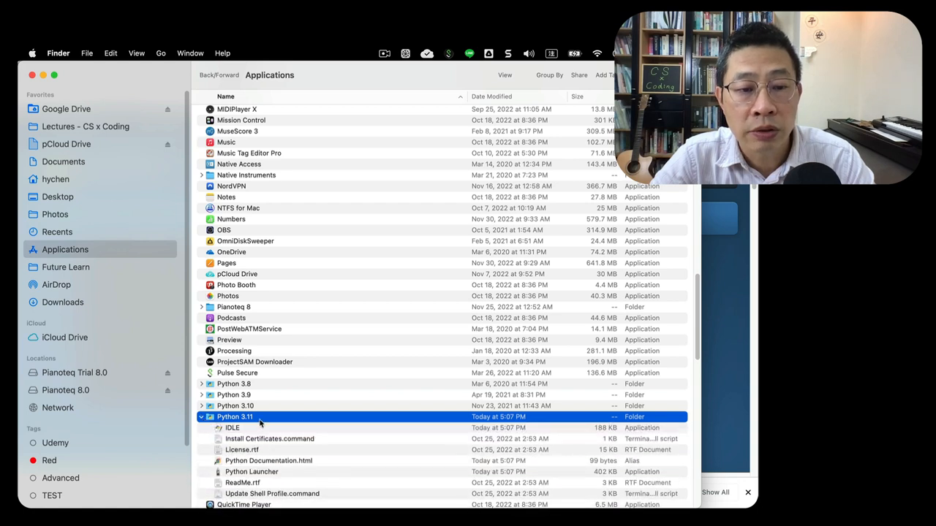
pyautogui.scroll(-3)
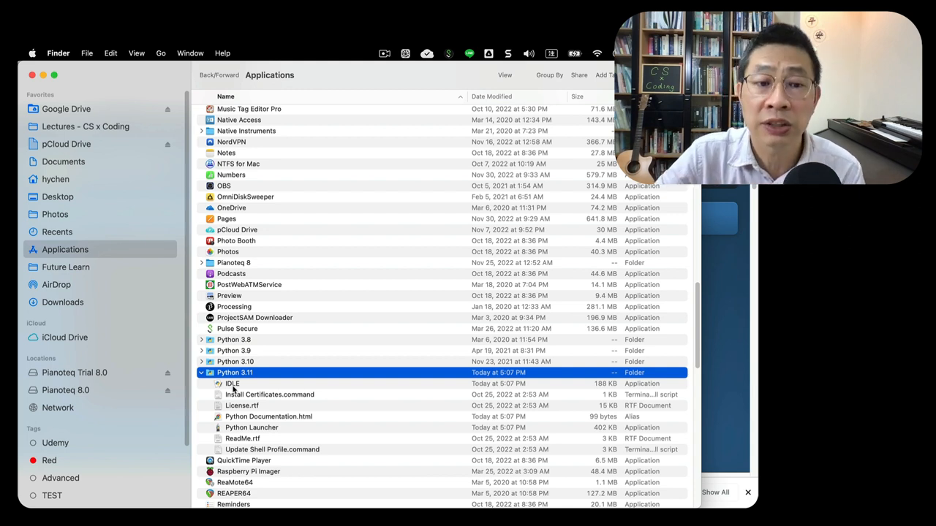
pyautogui.doubleClick(231, 383)
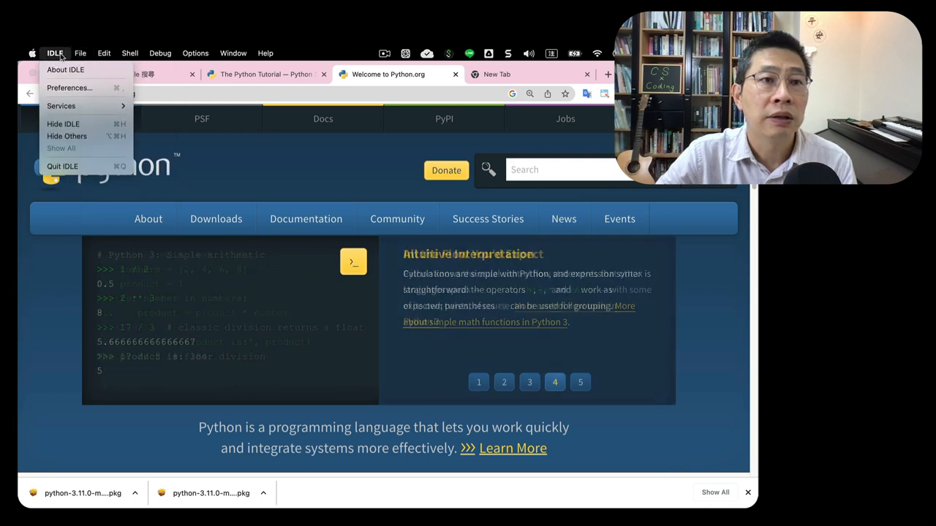
# Bring the IDLE Shell 3.11.0 window to the front via the menus and focus it.
pyautogui.click(79, 53)
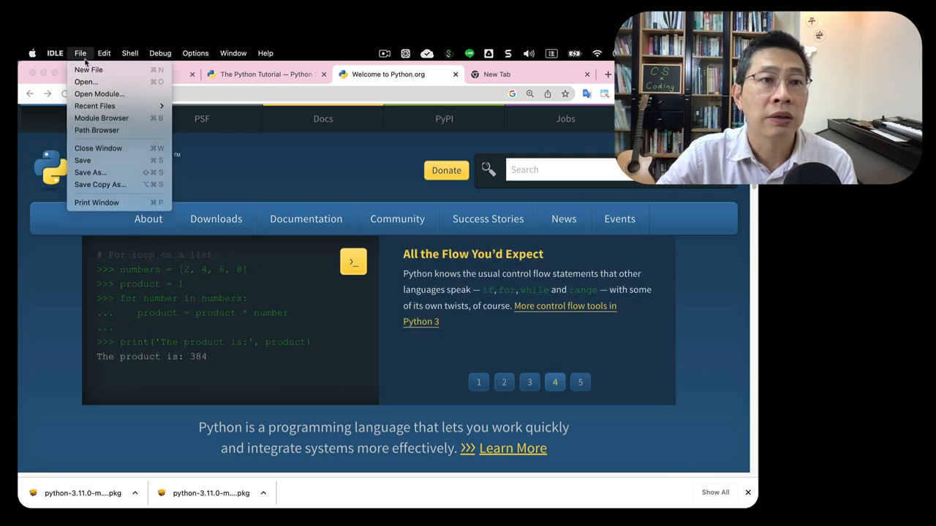
pyautogui.click(87, 70)
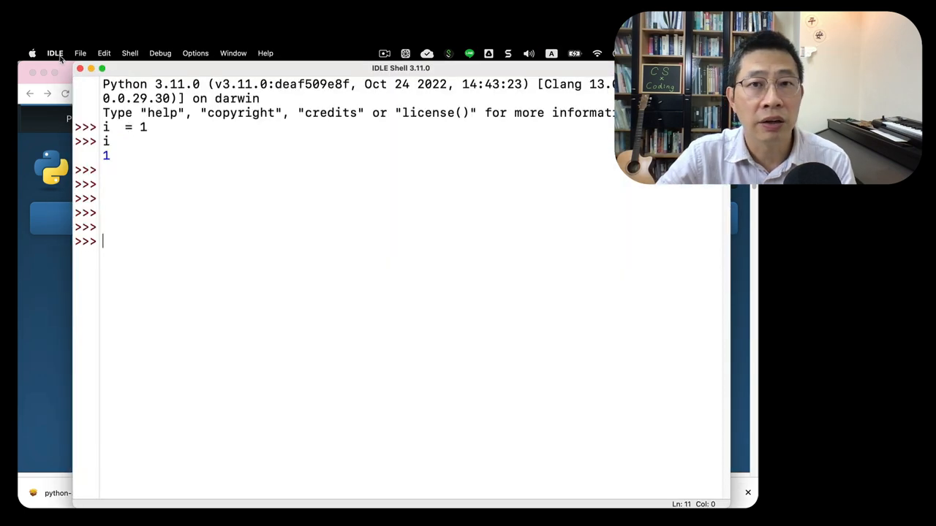
pyautogui.click(55, 53)
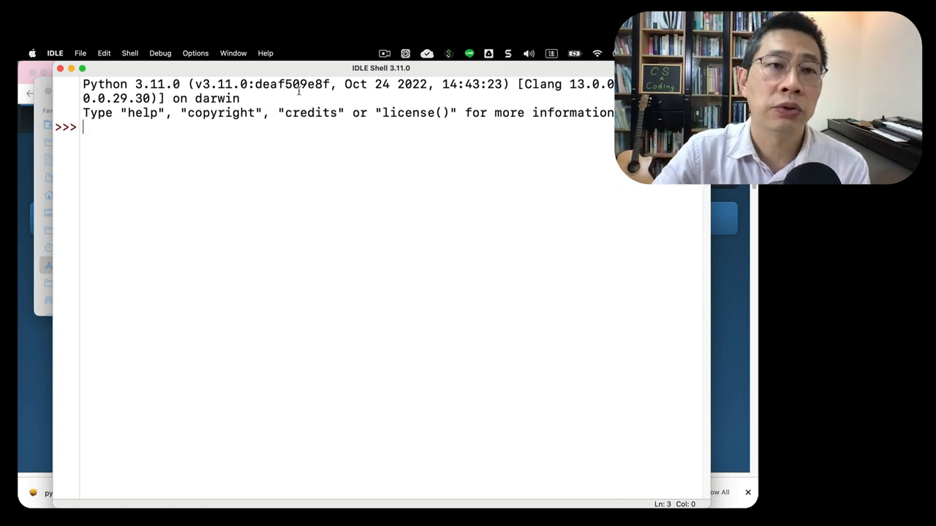
pyautogui.moveTo(290, 158)
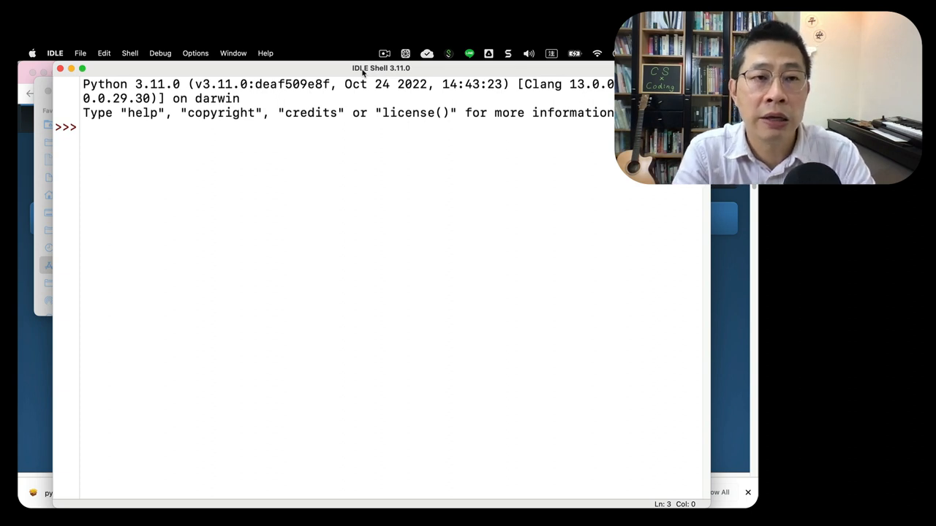
# Enter 'hello I'm Herng-Yow Chen. How are you' at the prompt and get a SyntaxError.
pyautogui.write('hello')
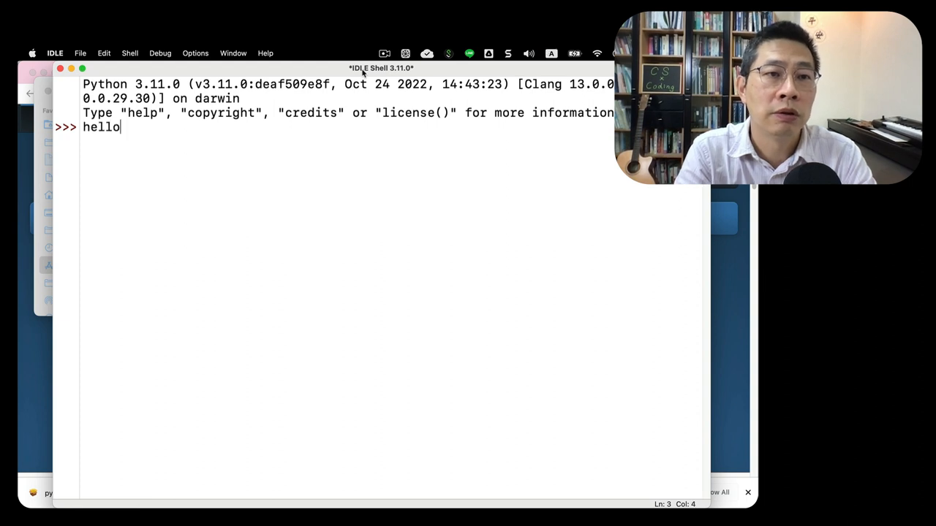
pyautogui.write("I'm")
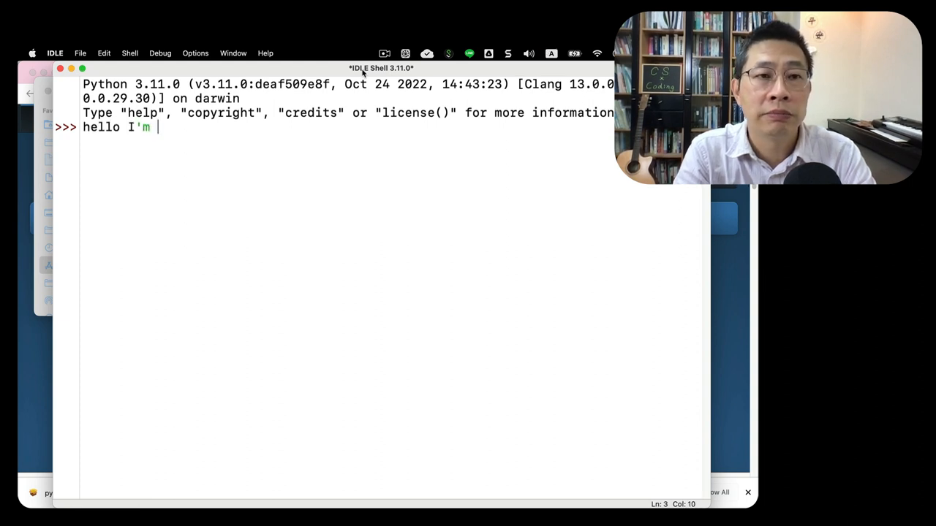
pyautogui.write('Herng-Yow Chen')
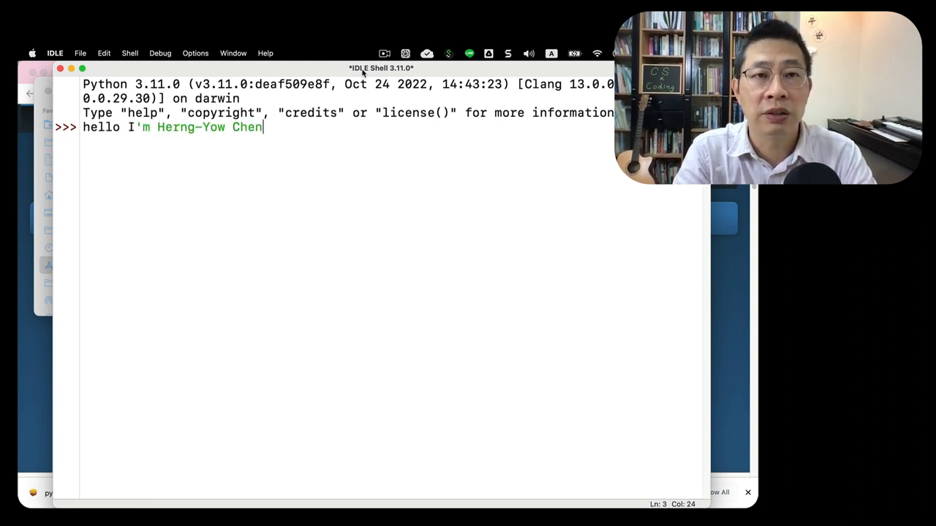
pyautogui.write('.')
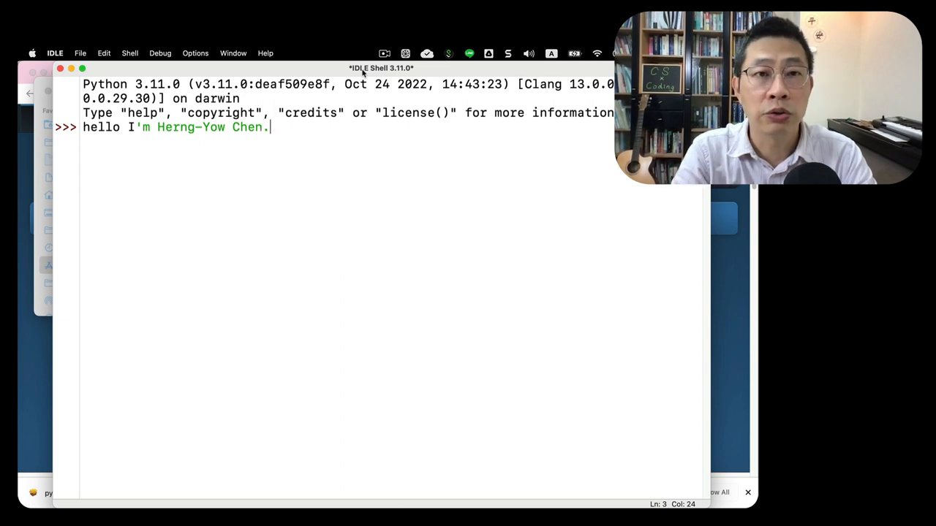
pyautogui.write('How are you doing?')
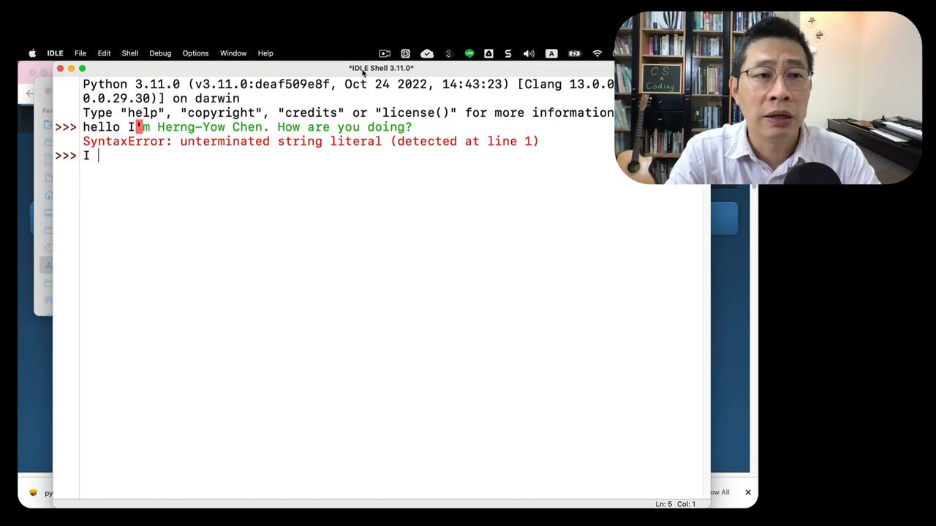
# Enter two more English sentences that fail with SyntaxError, then begin an i = assignment.
pyautogui.write('come in peace')
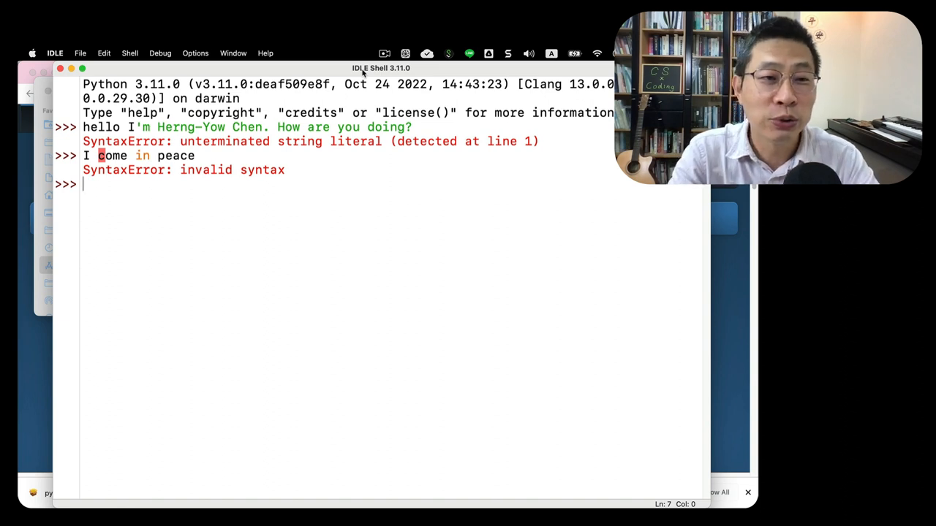
pyautogui.write('what should I do')
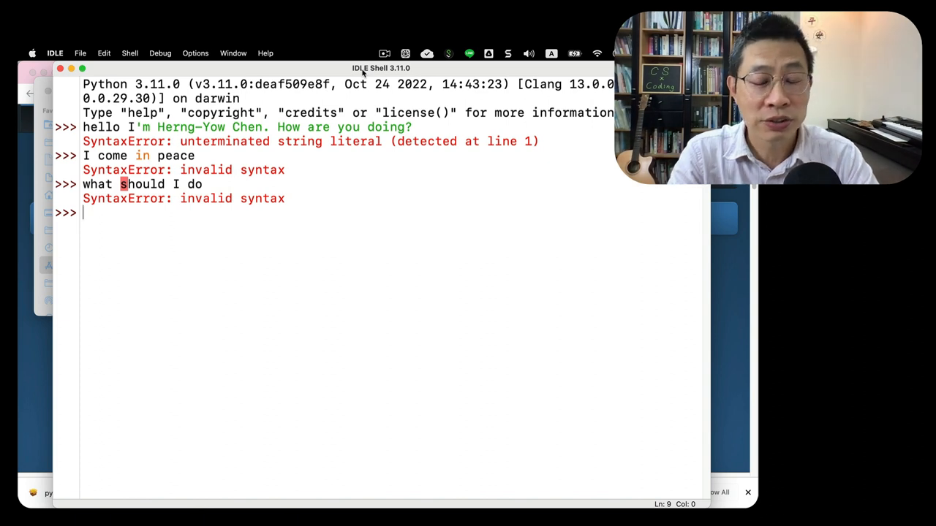
pyautogui.write('i')
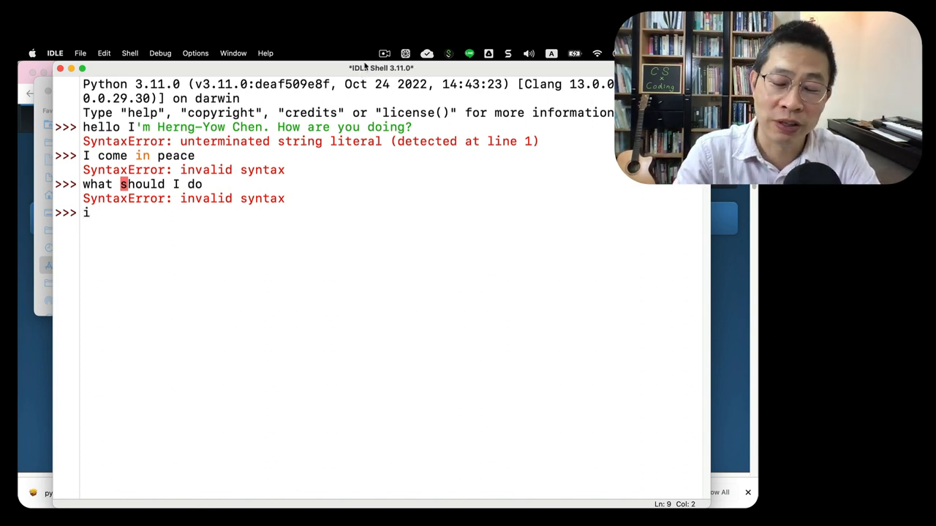
pyautogui.write('=')
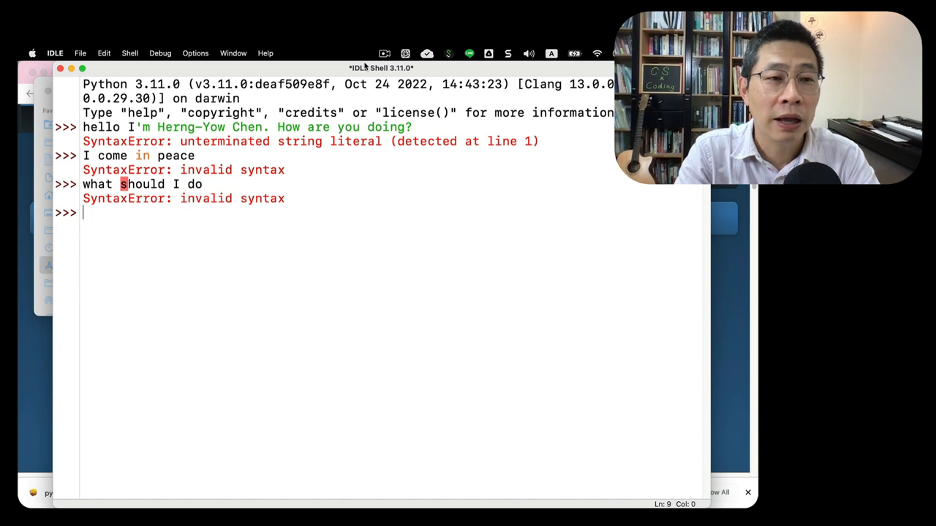
# Assign i = 1 and evaluate i +10 to get 11.
pyautogui.write('i = 1')
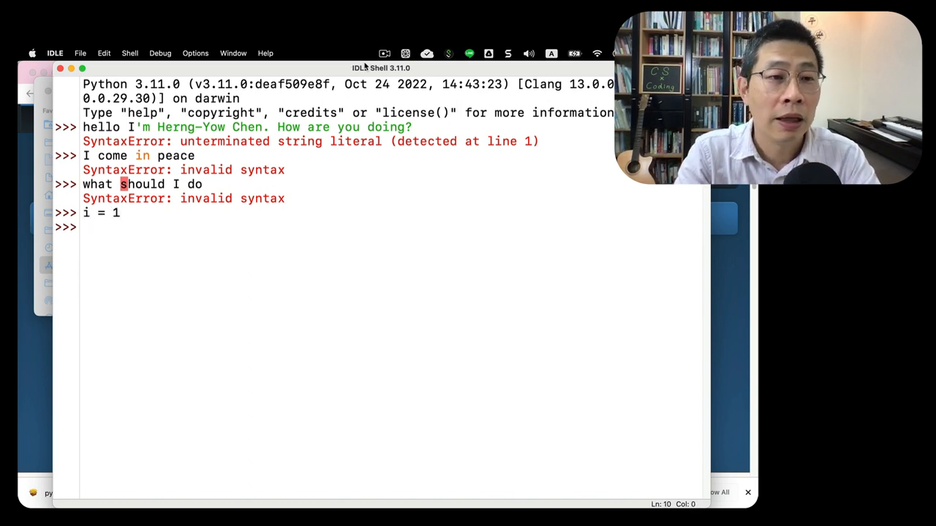
pyautogui.write('i')
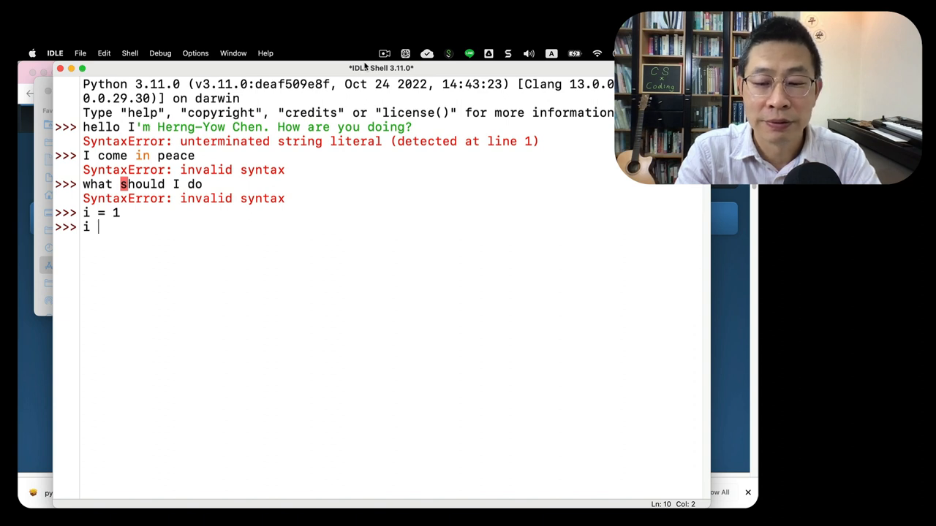
pyautogui.write('+10')
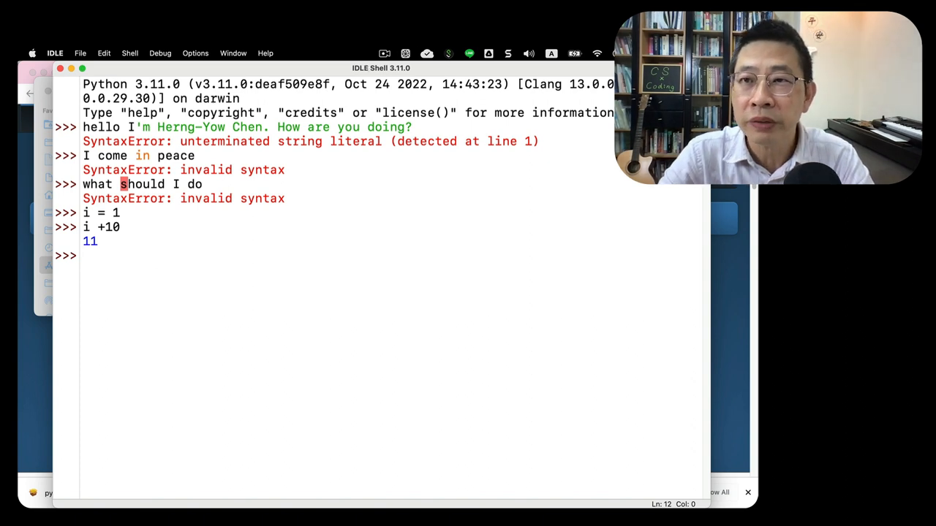
# Search 'terminal' in Spotlight and launch the Terminal app.
pyautogui.press('cmd+space')
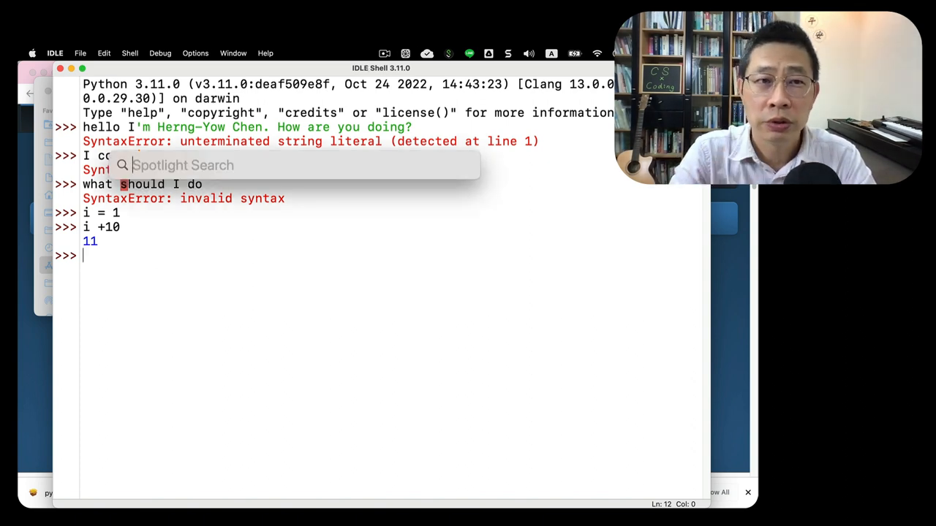
pyautogui.write('cm')
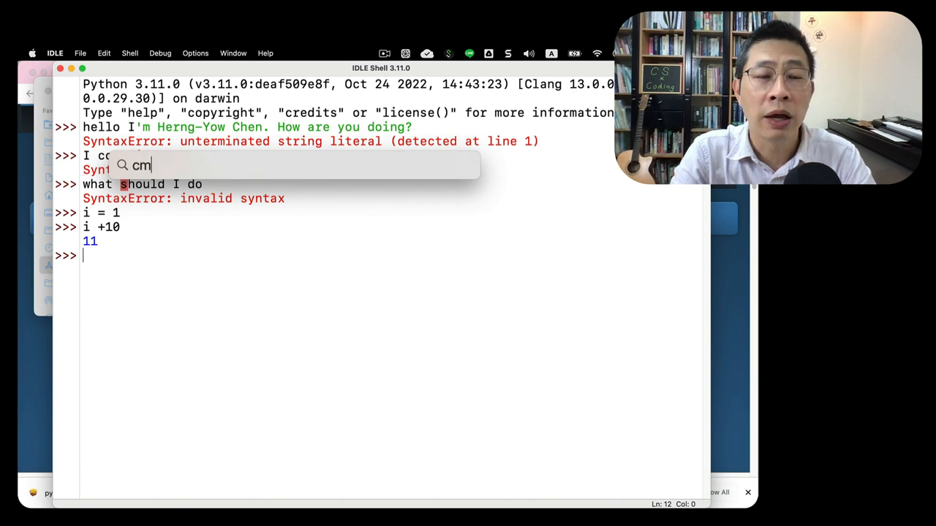
pyautogui.write('termain')
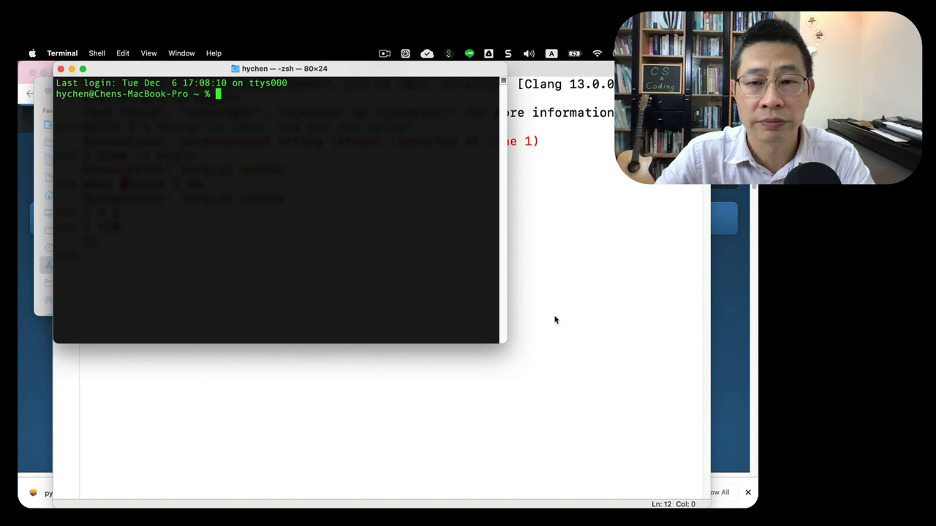
# Resize the Terminal window larger and run ls to list the home folder.
pyautogui.moveTo(503, 346); pyautogui.dragTo(585, 418)
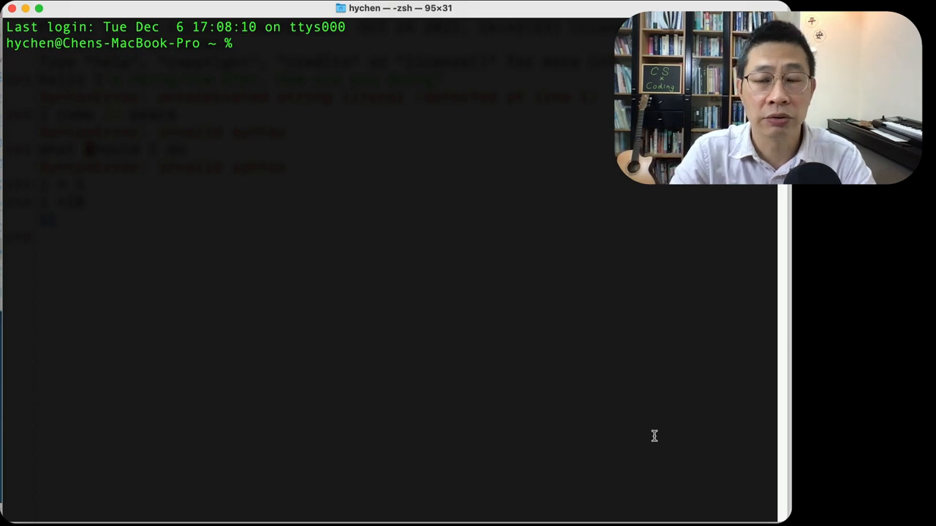
pyautogui.moveTo(666, 415)
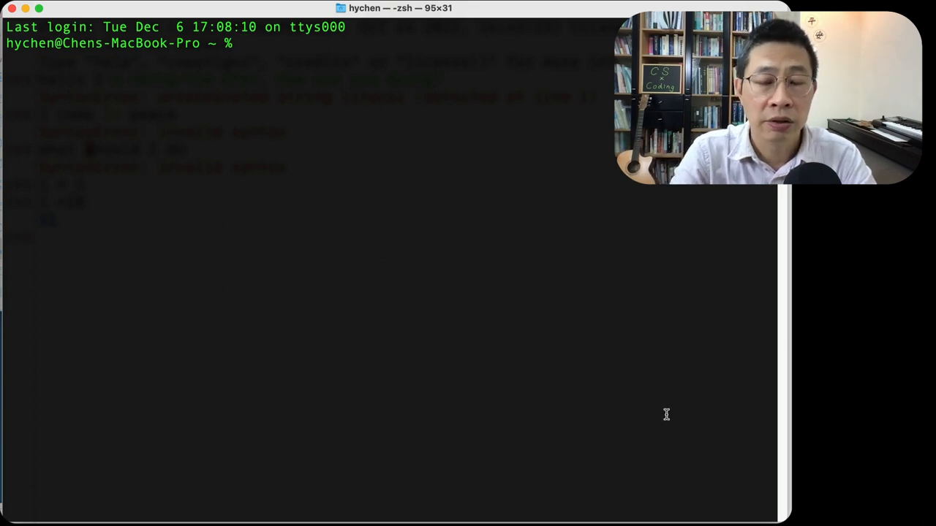
pyautogui.write('ls')
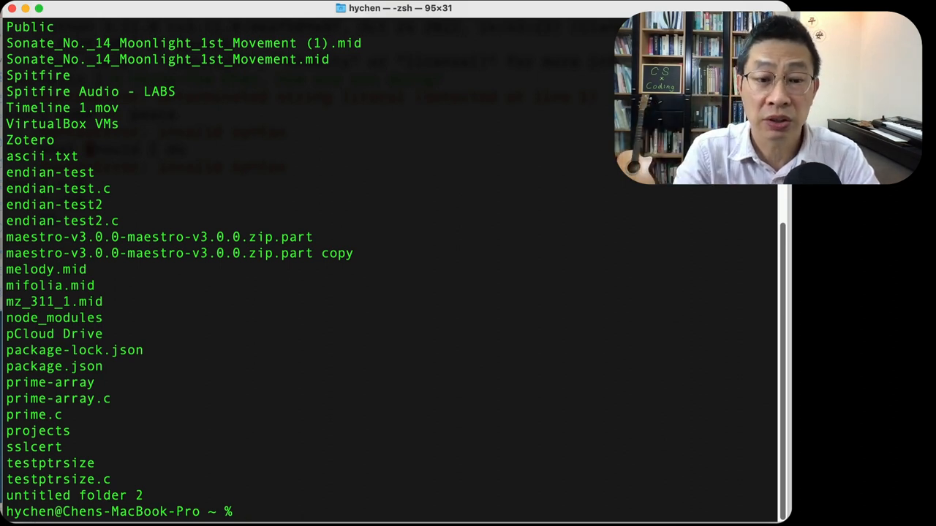
# After python is not found, run python3 to start a Python 3.11.0 interactive session.
pyautogui.write('python')
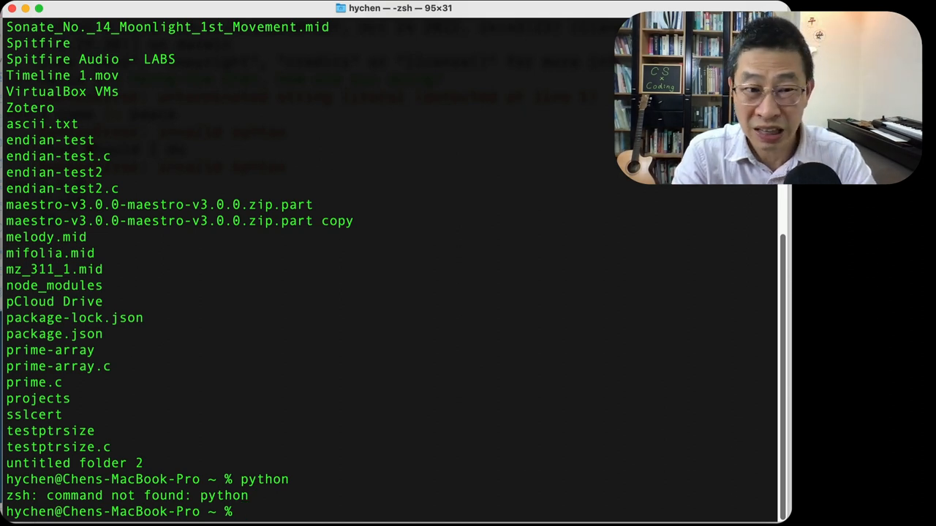
pyautogui.write('python')
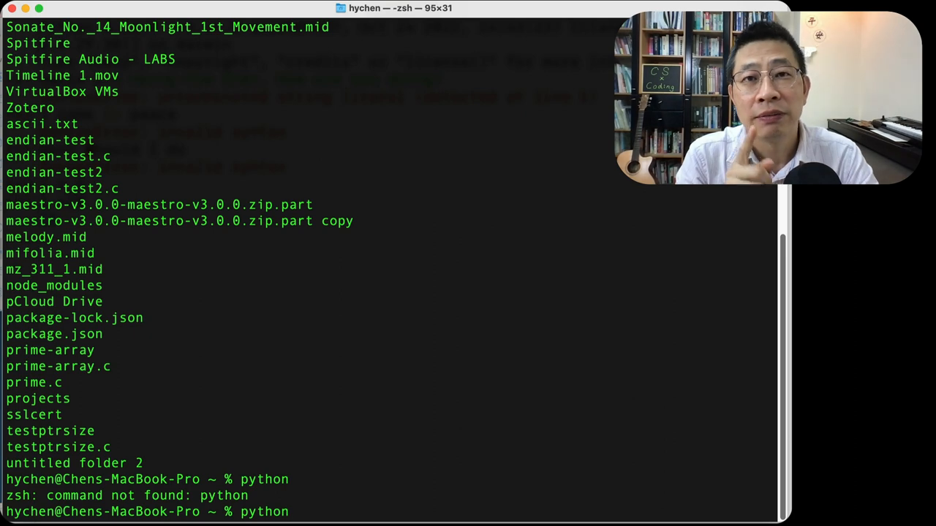
pyautogui.write('3')
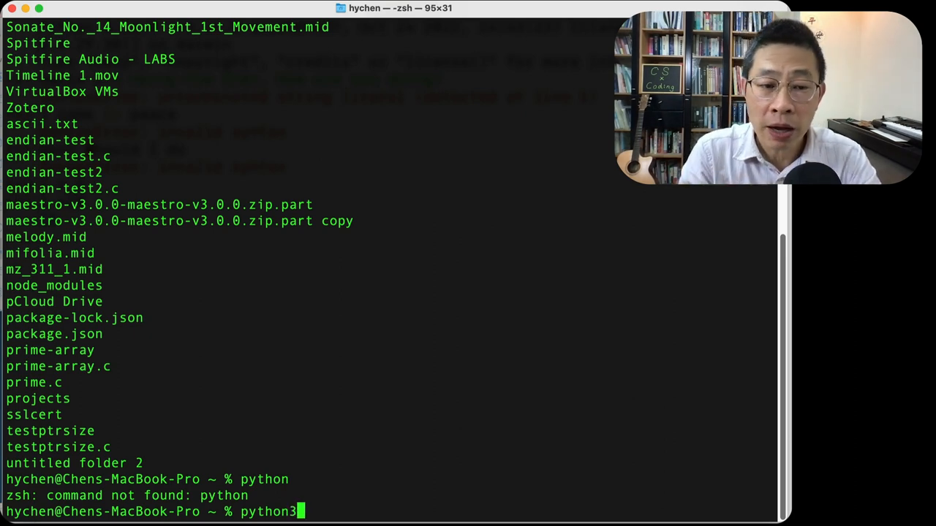
pyautogui.press('Tab')
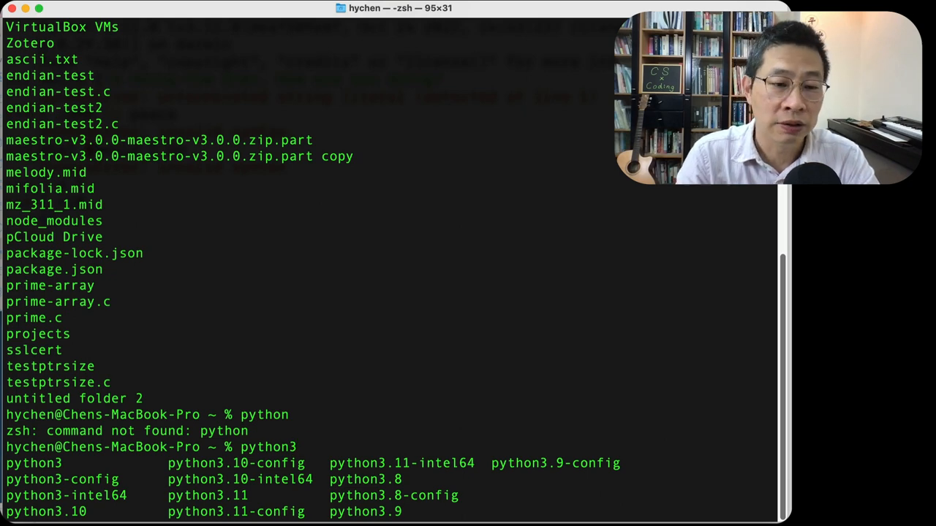
pyautogui.press('Return')
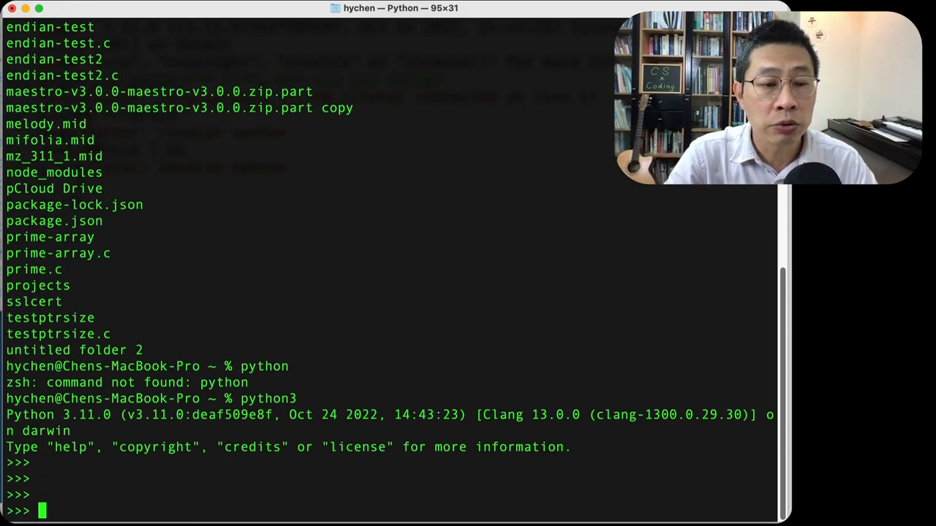
pyautogui.press('enter')
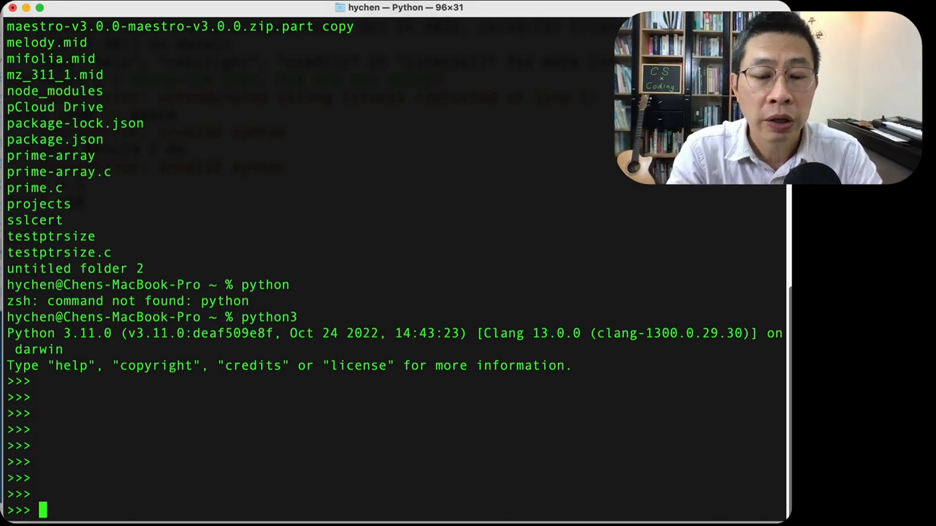
# Assign name = "I am a Python learner!" in the Python session.
pyautogui.write('name =')
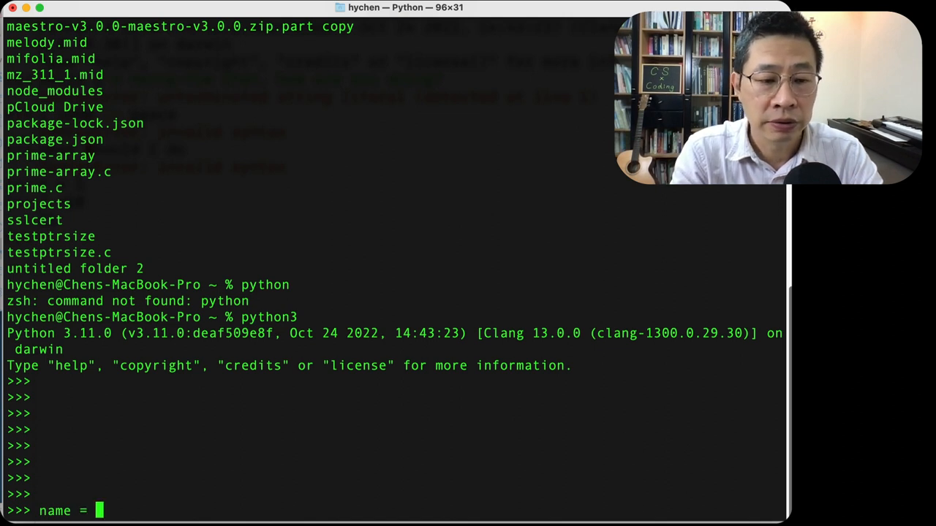
pyautogui.write('"')
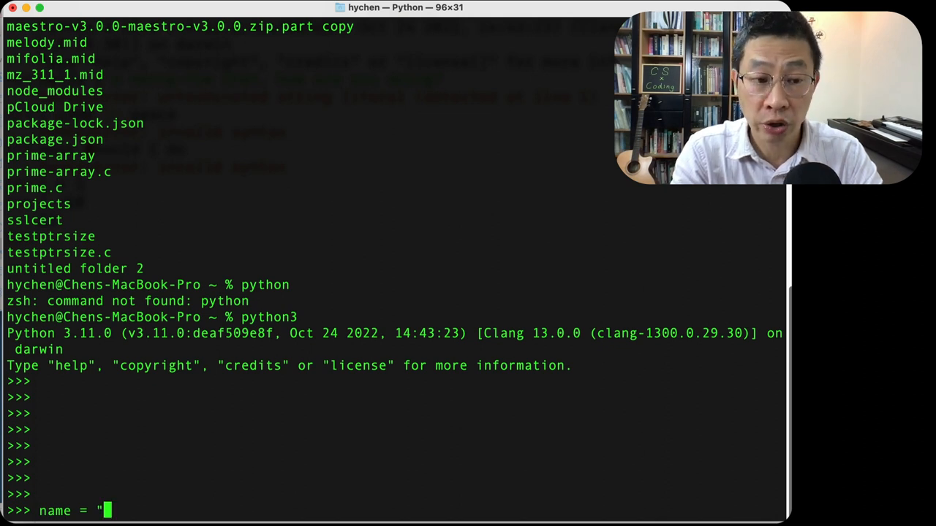
pyautogui.write('I am a')
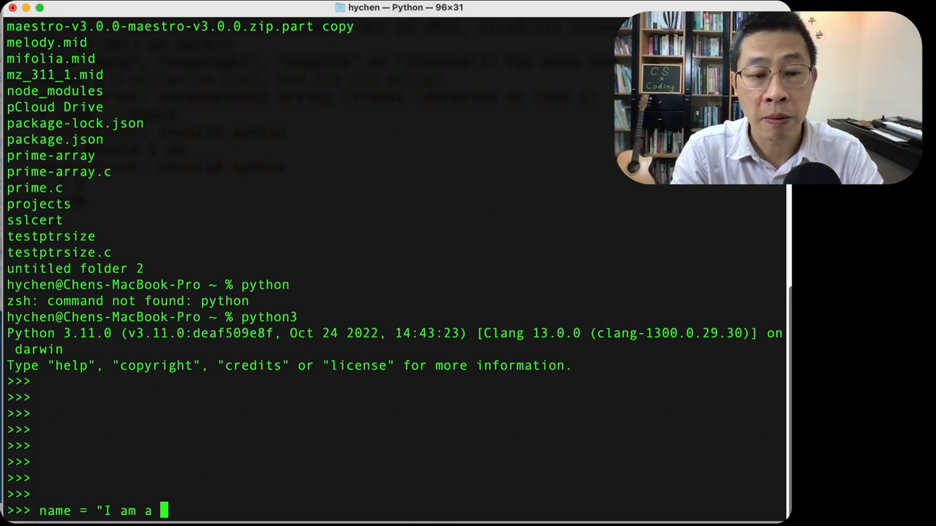
pyautogui.write('Python')
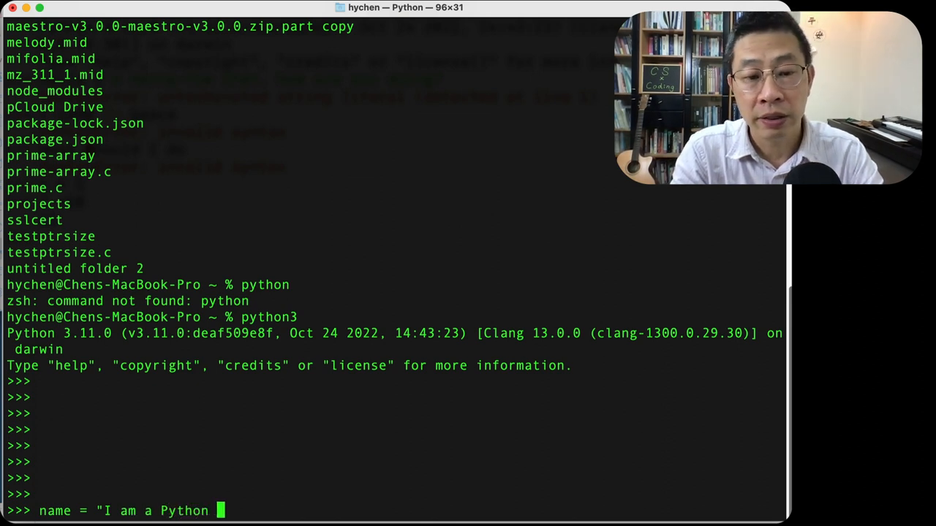
pyautogui.write('learner')
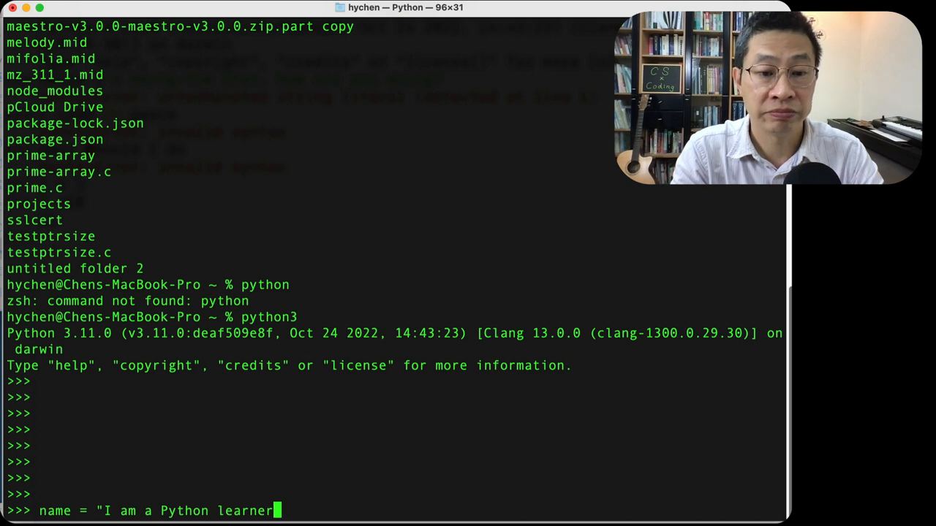
pyautogui.write('!"')
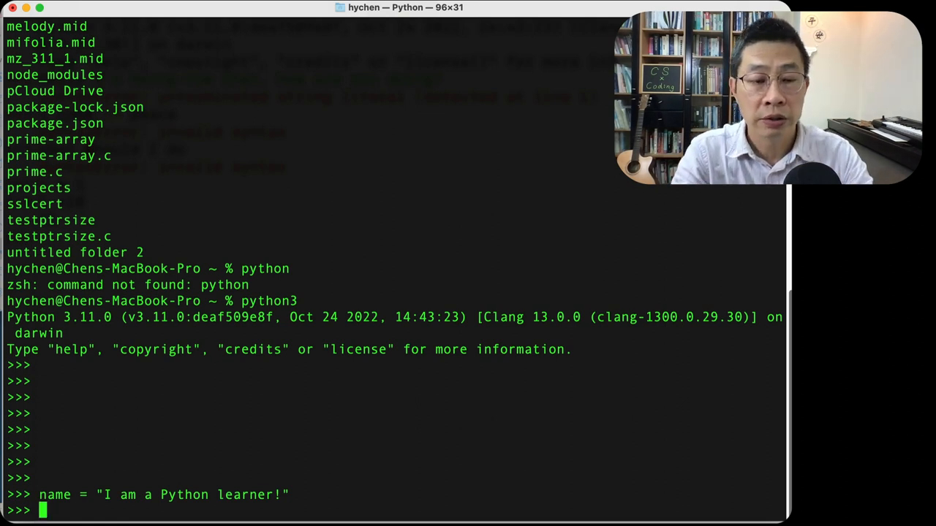
# Run print(name) to display the stored sentence.
pyautogui.write('print(')
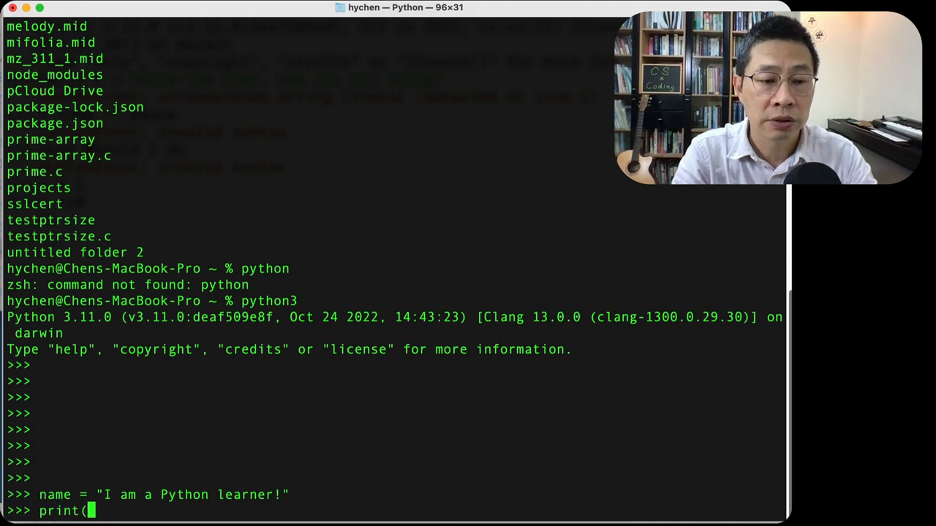
pyautogui.write('name)')
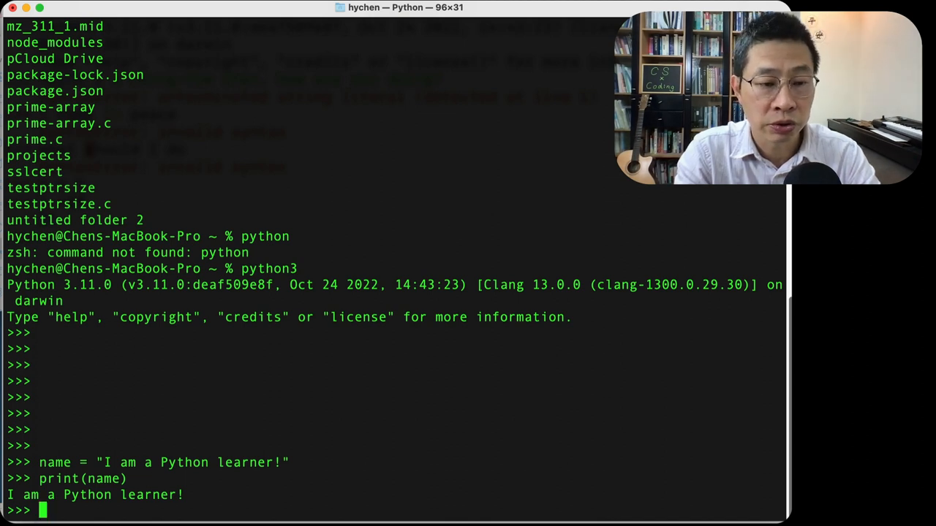
pyautogui.write('name')
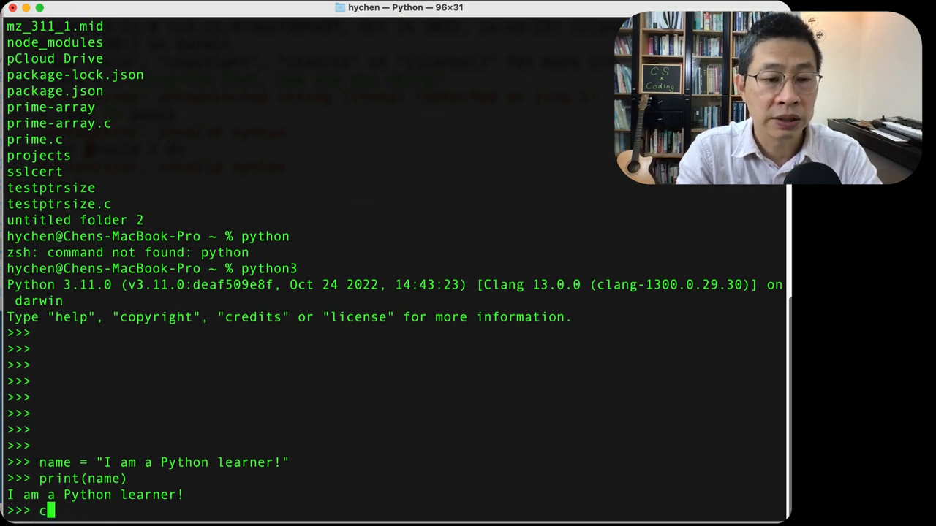
pyautogui.write('name')
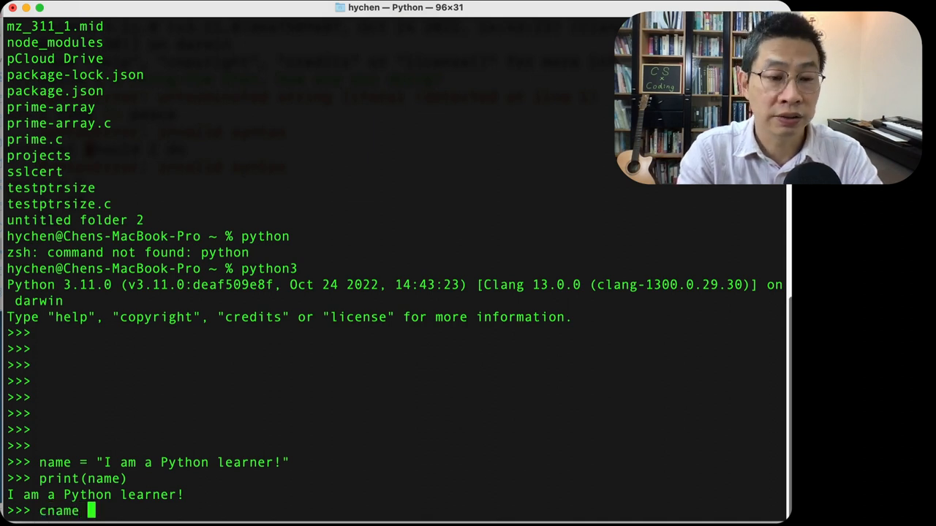
pyautogui.write('= "陳')
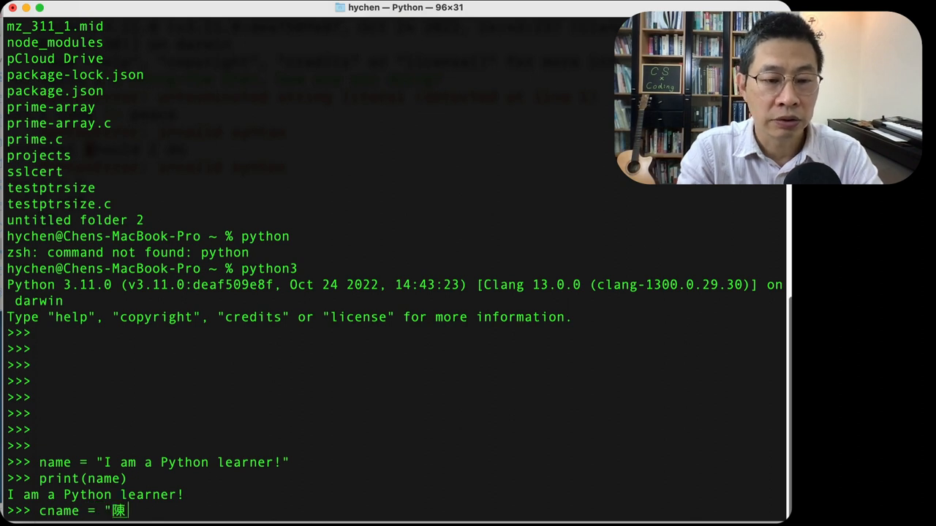
pyautogui.write('恒佑')
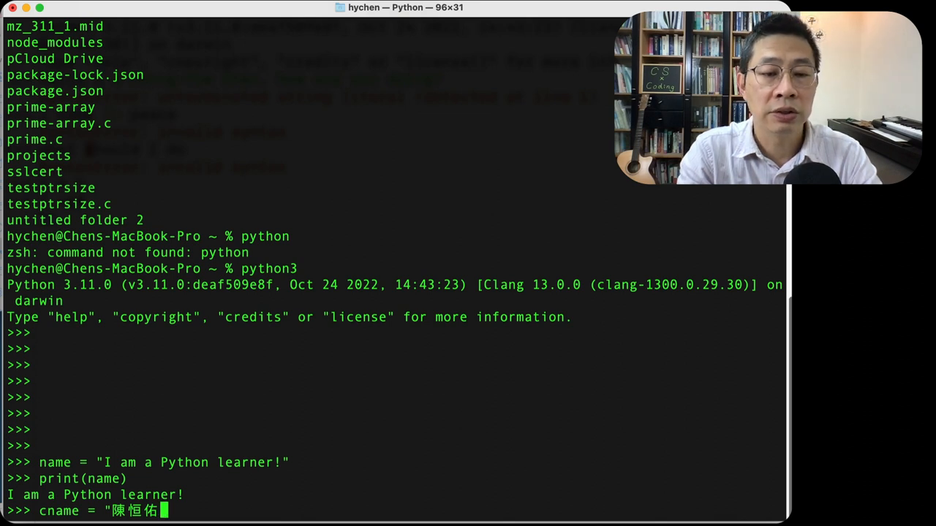
pyautogui.write('"')
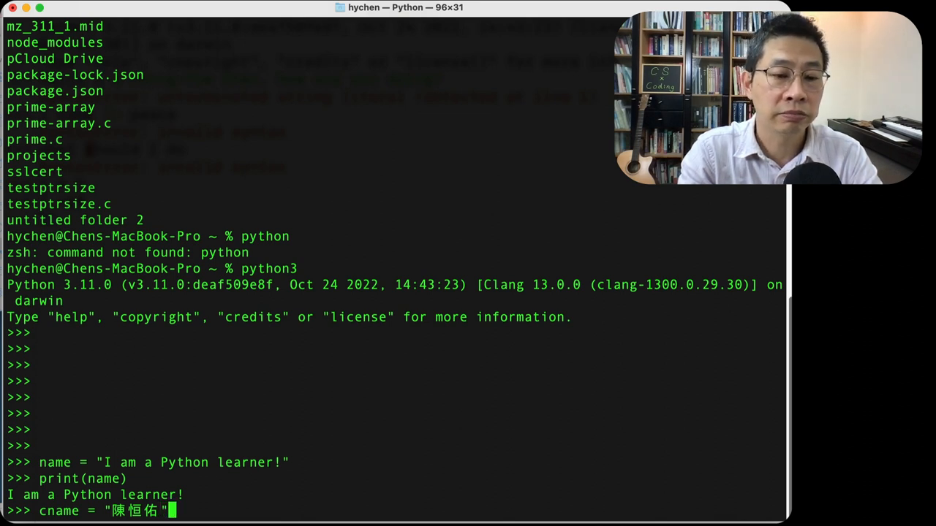
pyautogui.press('enter')
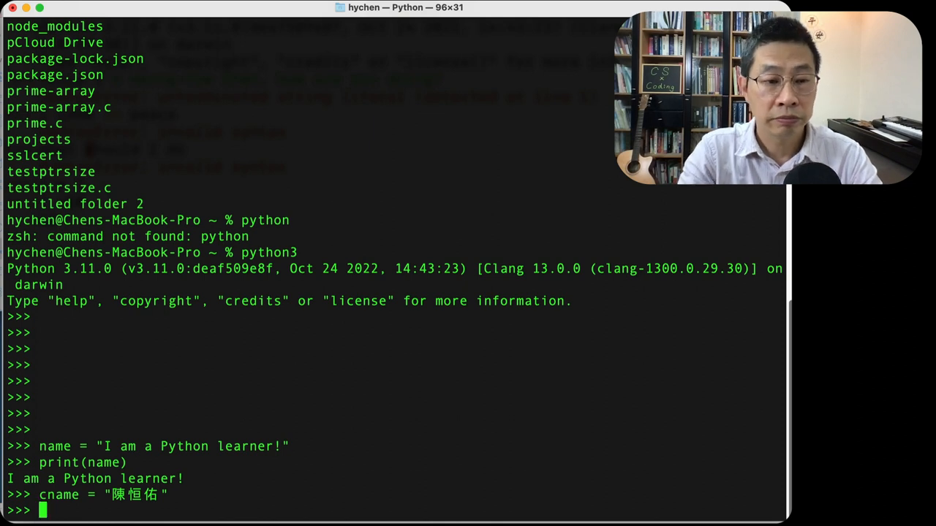
# Run print(cname) to display the Chinese characters.
pyautogui.write('print(name')
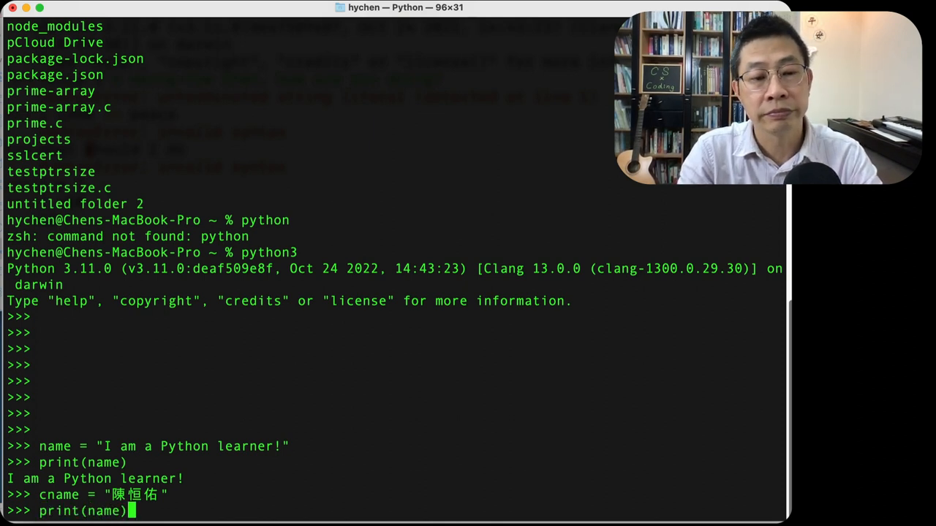
pyautogui.write('c')
pyautogui.press('Return')
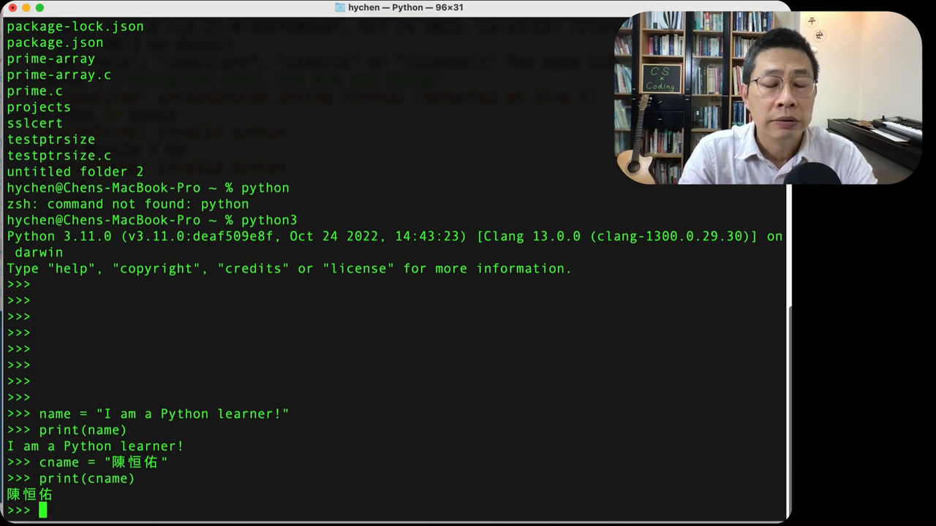
# Run print(name+cname) to print the English sentence joined to the Chinese name.
pyautogui.write('print(')
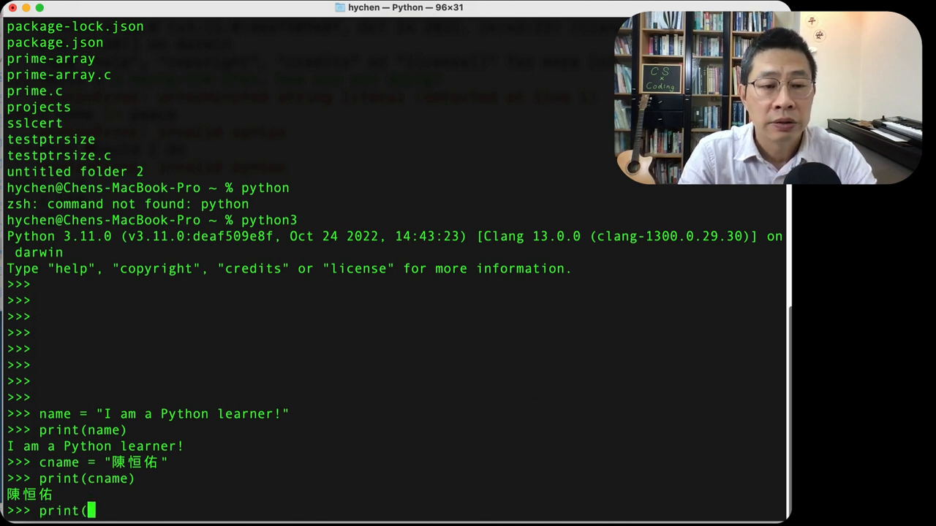
pyautogui.write('name+')
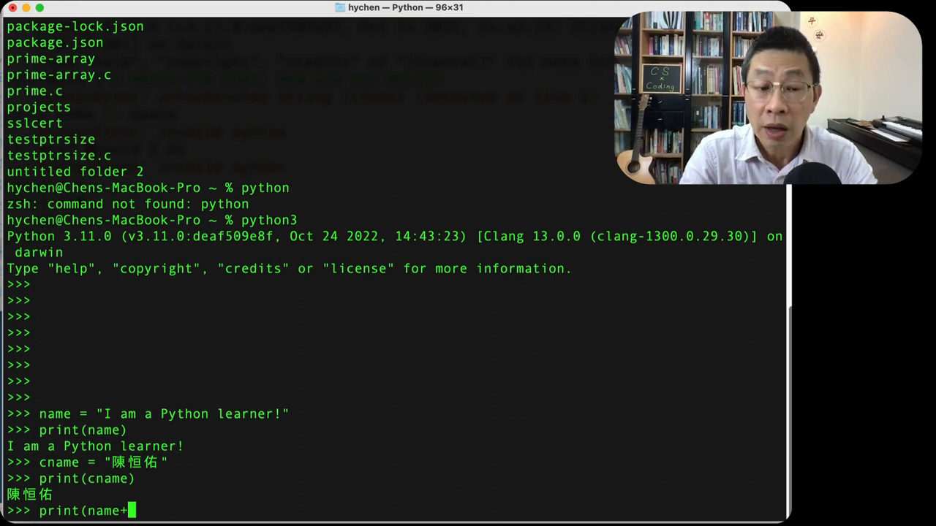
pyautogui.write('cname')
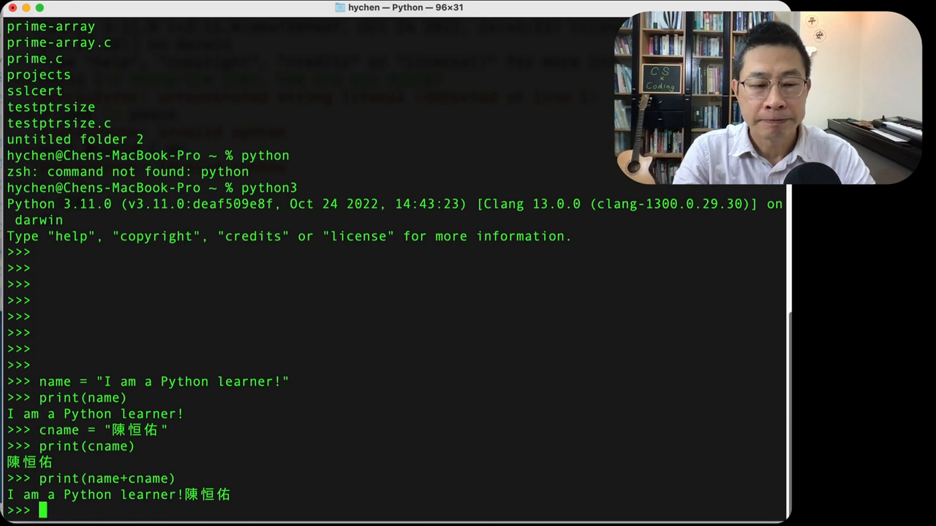
# Leave the Python interpreter with quit() and return to the zsh prompt.
pyautogui.write('quit')
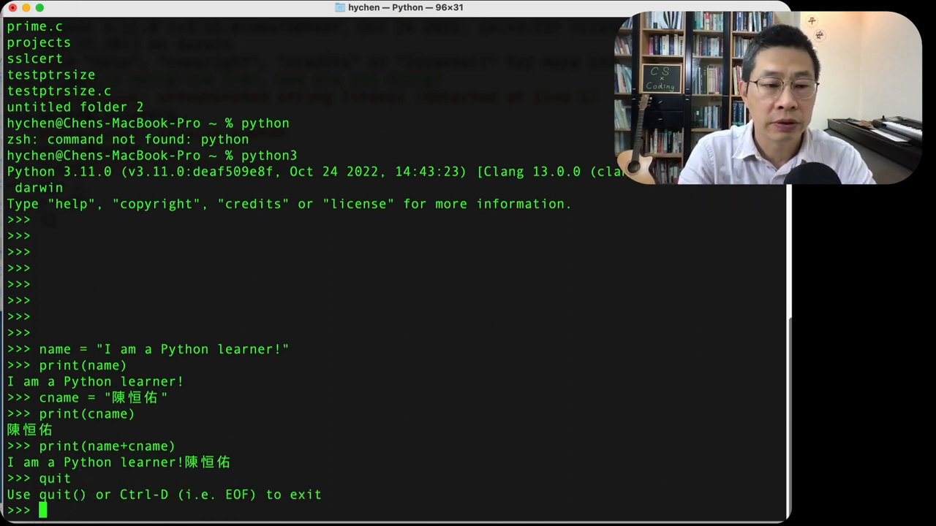
pyautogui.write('quit()')
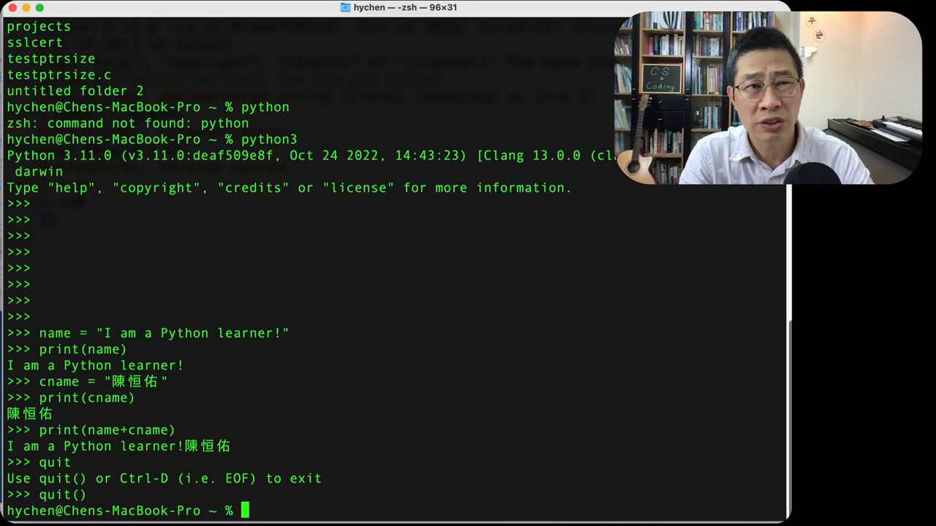
pyautogui.moveTo(422, 432)
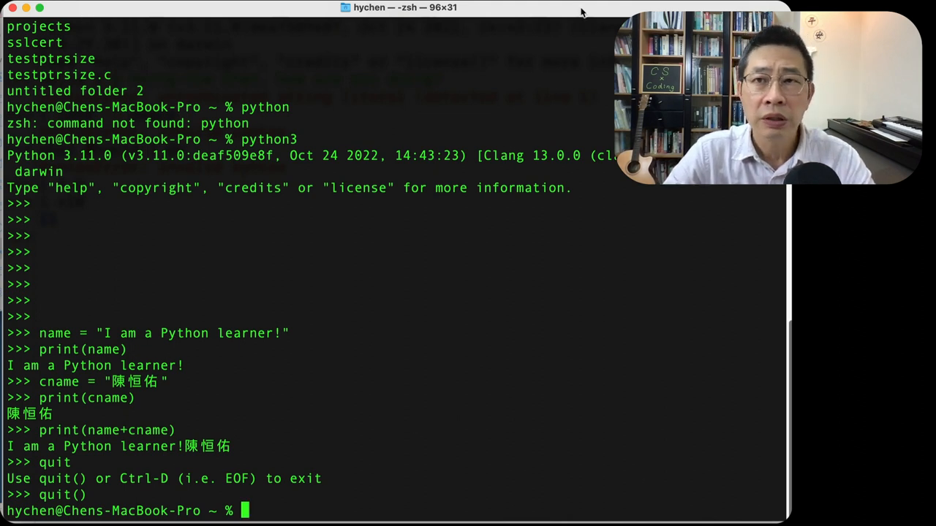
# Launch Atom from Spotlight to get a blank untitled file.
pyautogui.write('terminal')
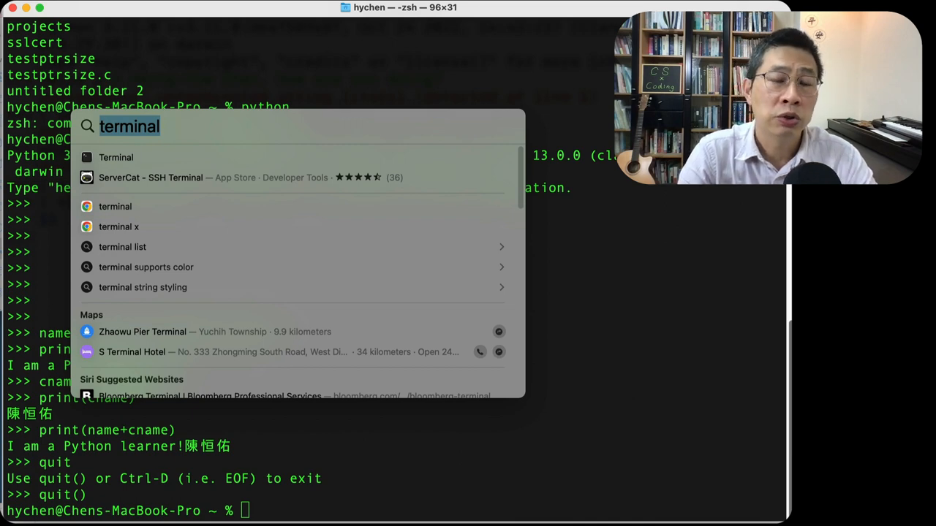
pyautogui.write('atom')
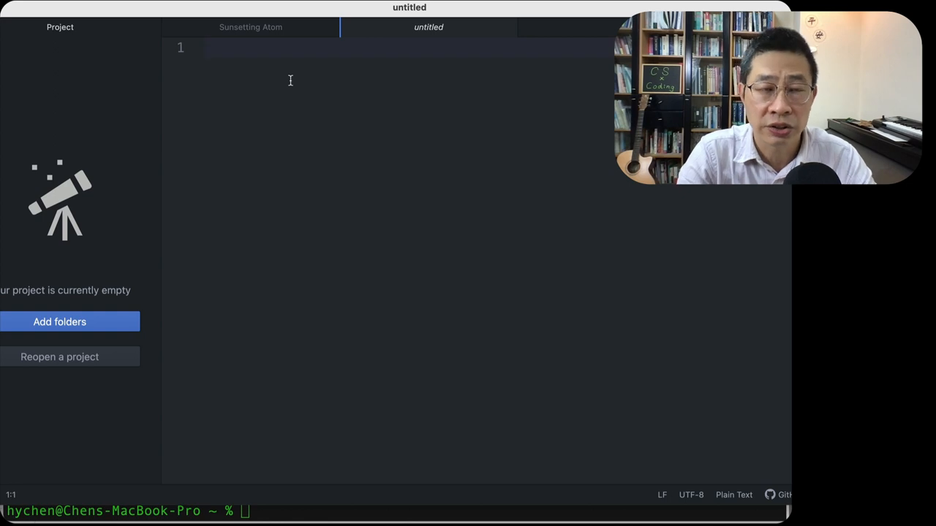
# Write the first line assigning name to "I am a Python programmer!".
pyautogui.write('name = "')
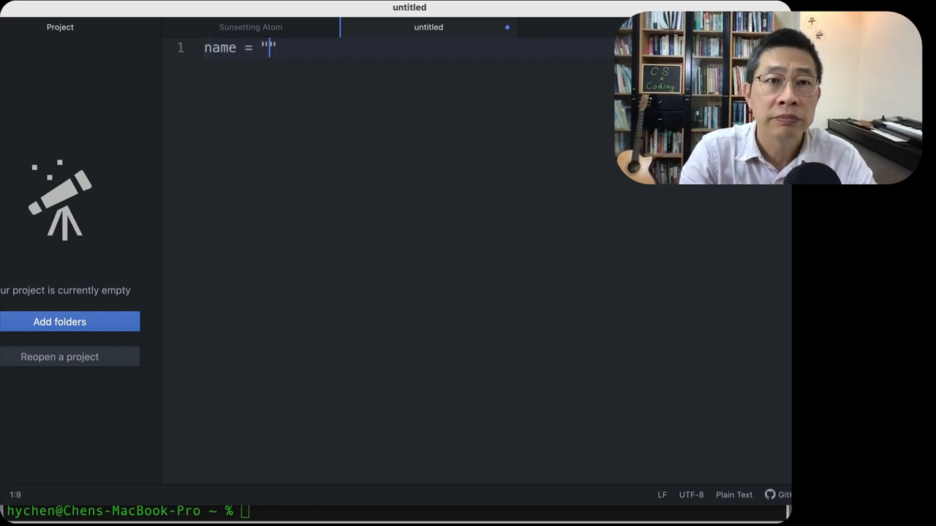
pyautogui.write('陳厂')
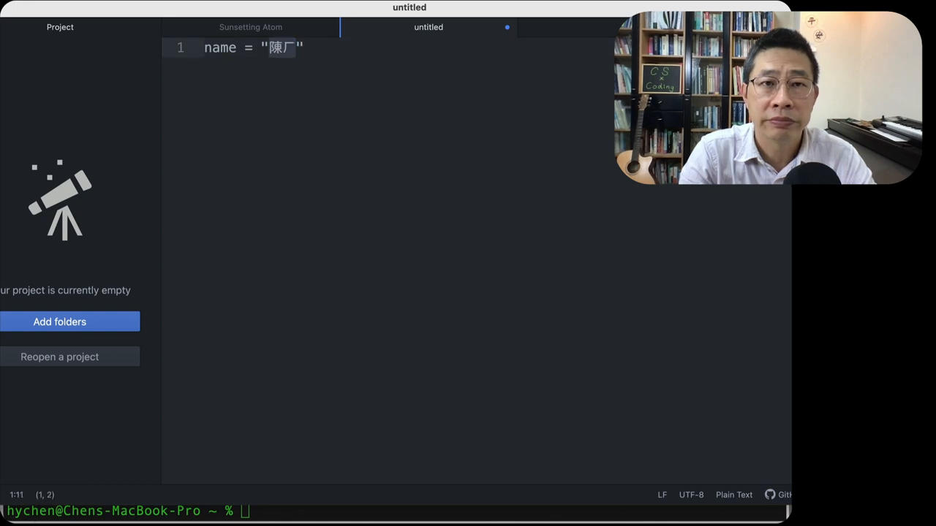
pyautogui.write('I')
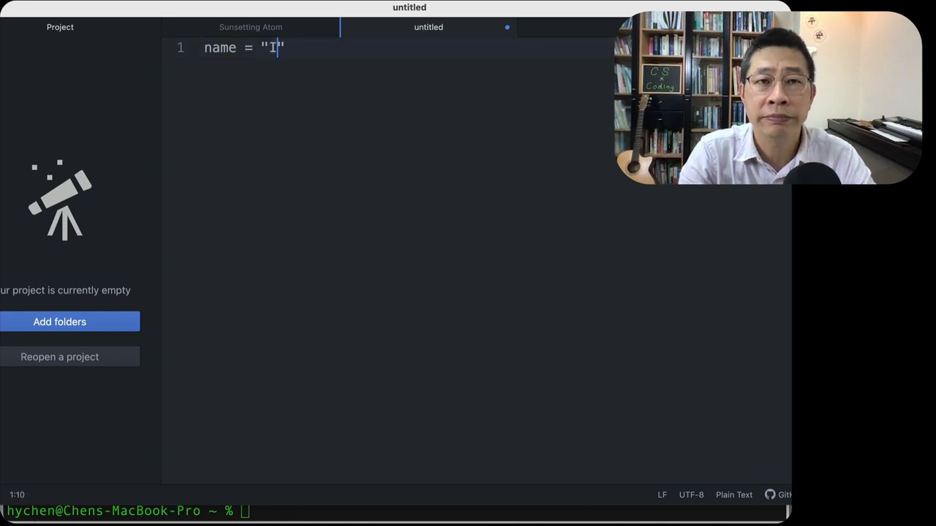
pyautogui.write("'m a")
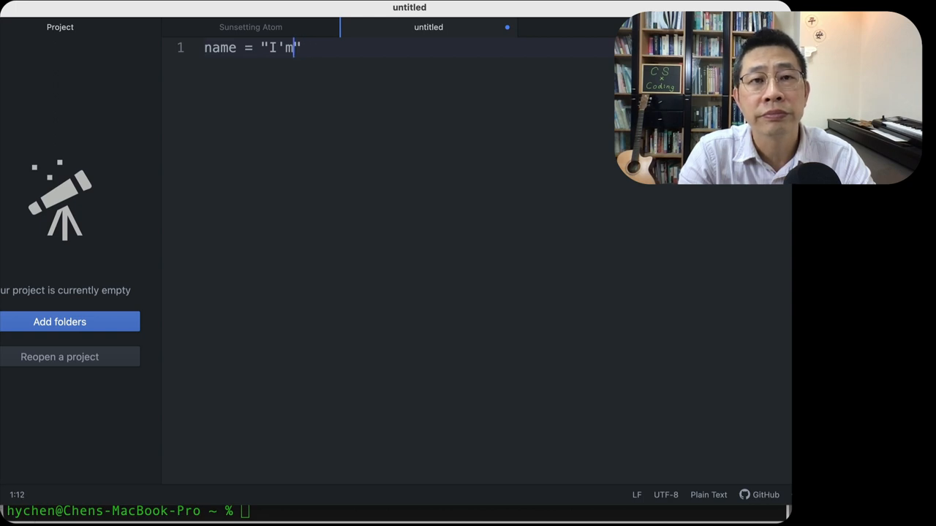
pyautogui.write('am a')
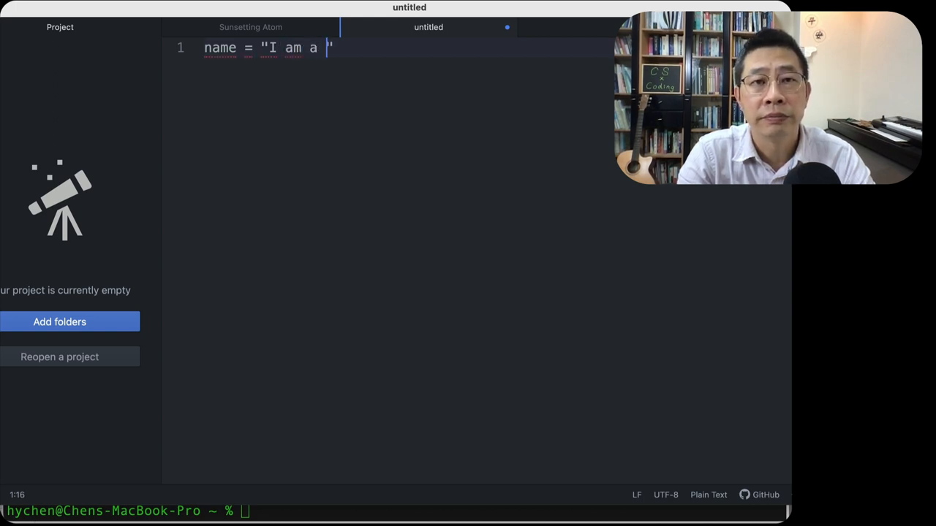
pyautogui.write('Pyhton')
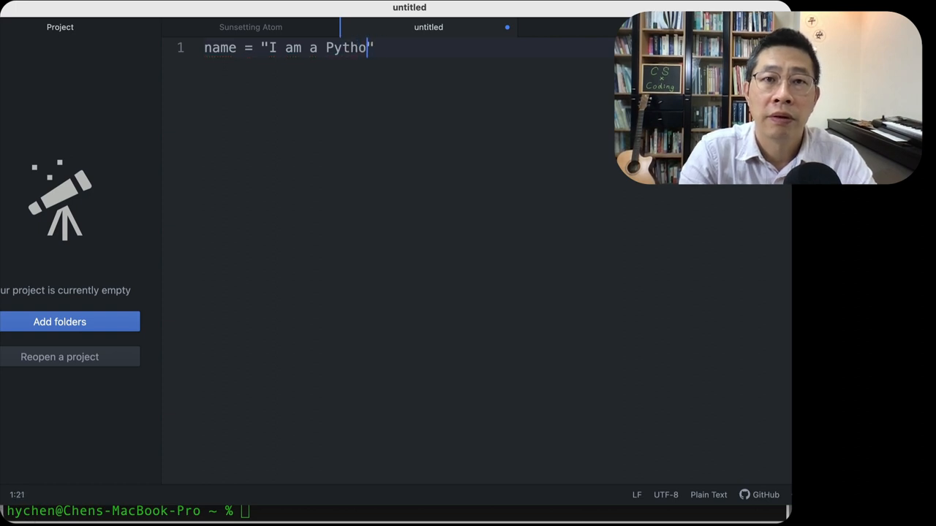
pyautogui.write('n programmer')
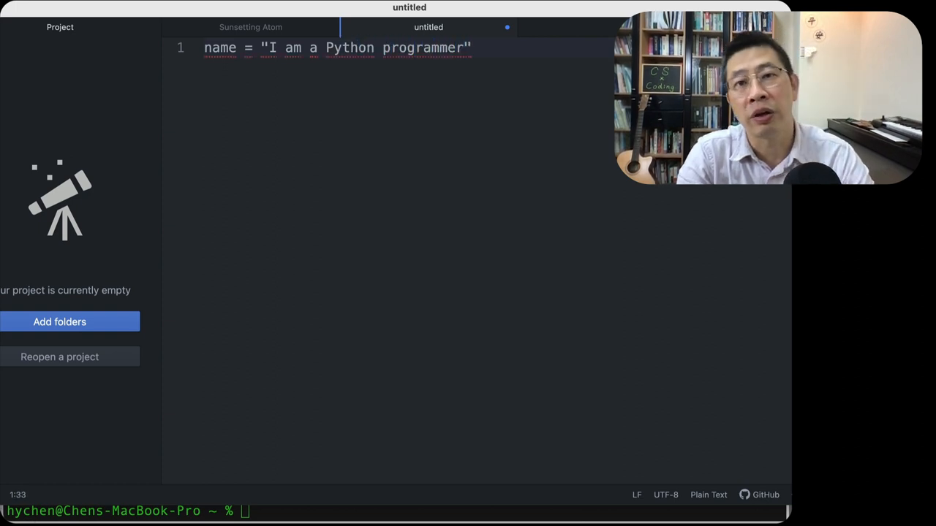
pyautogui.write('!')
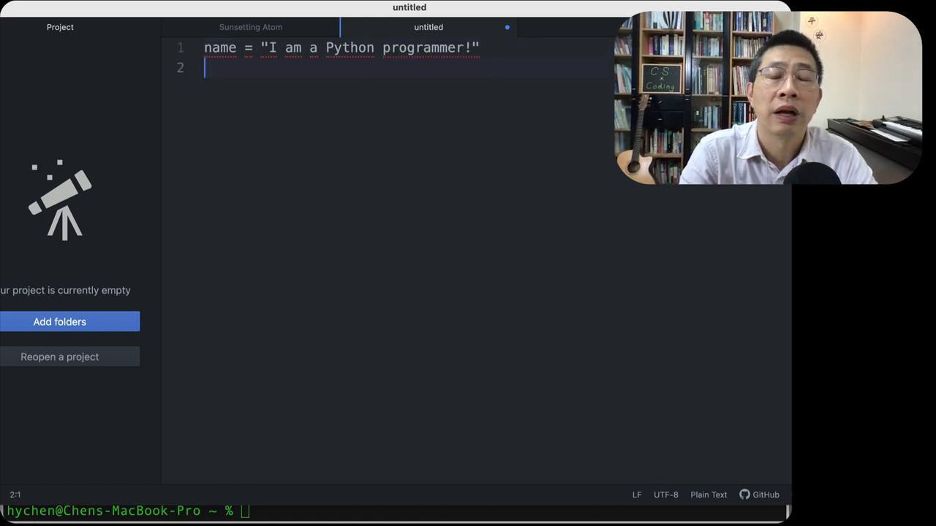
# Add a second line assigning cname to a Chinese name string.
pyautogui.write('cna')
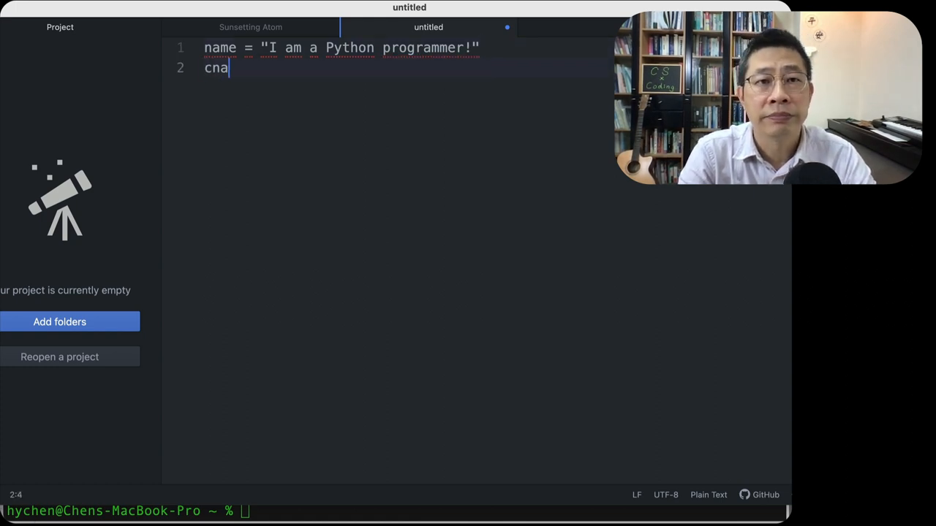
pyautogui.write('me = "陳厂')
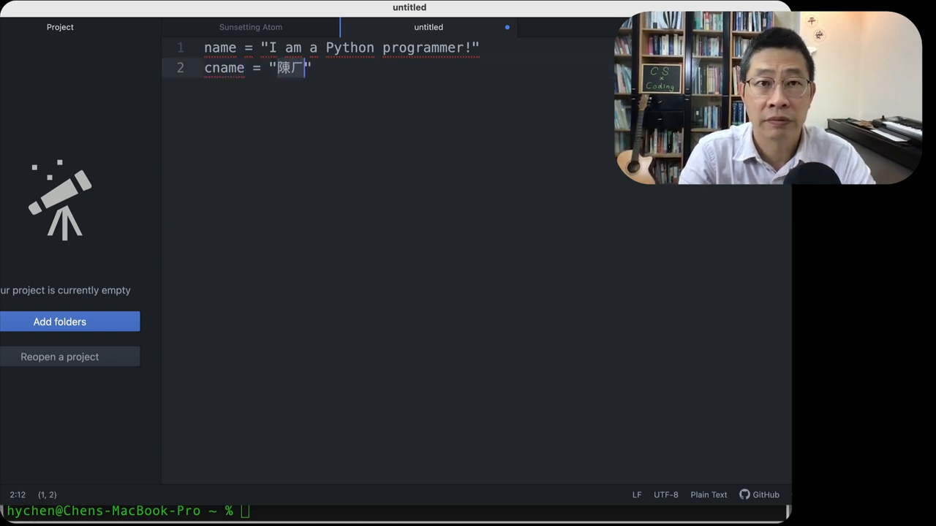
pyautogui.write('恒佑')
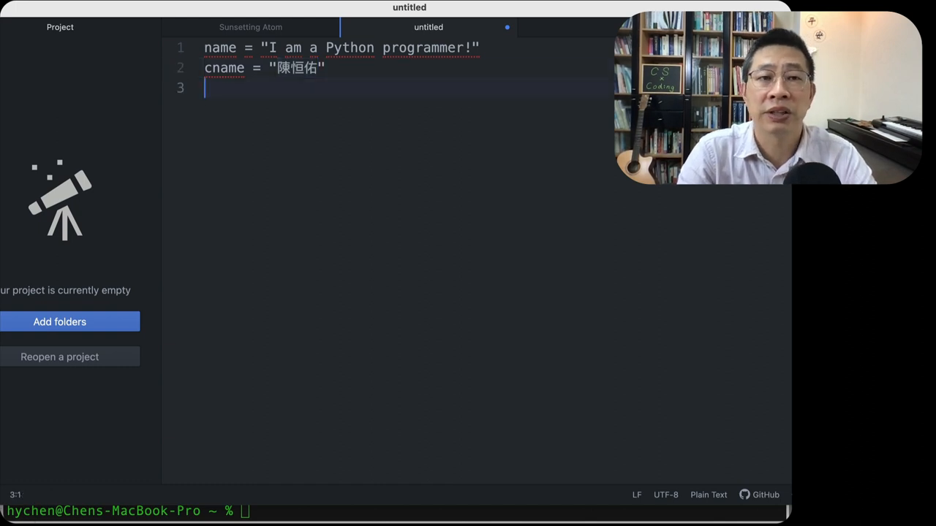
pyautogui.write('去歹')
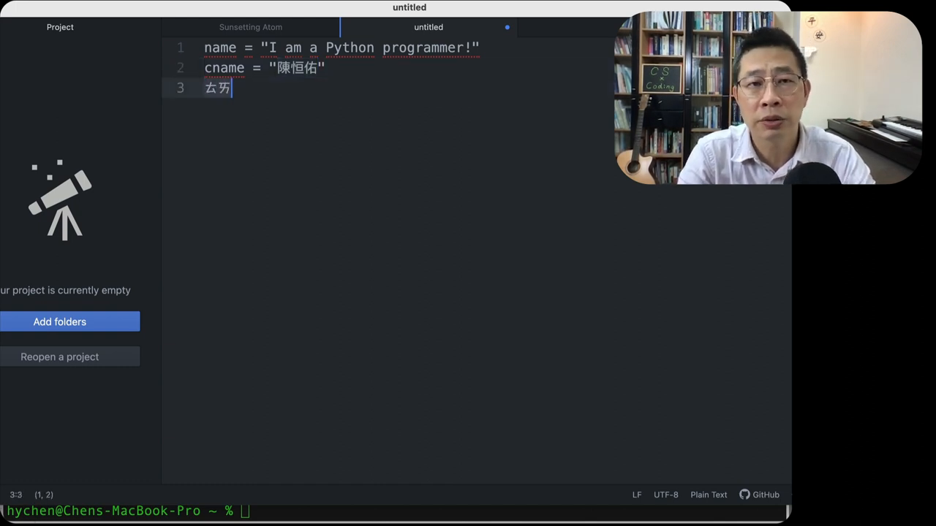
# Add the third line print(name + cname).
pyautogui.write('print()')
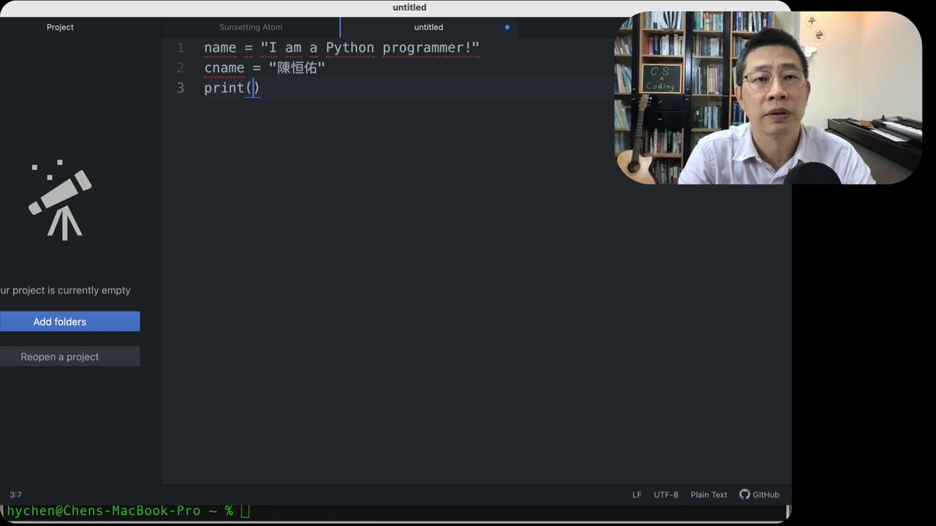
pyautogui.write('name + c')
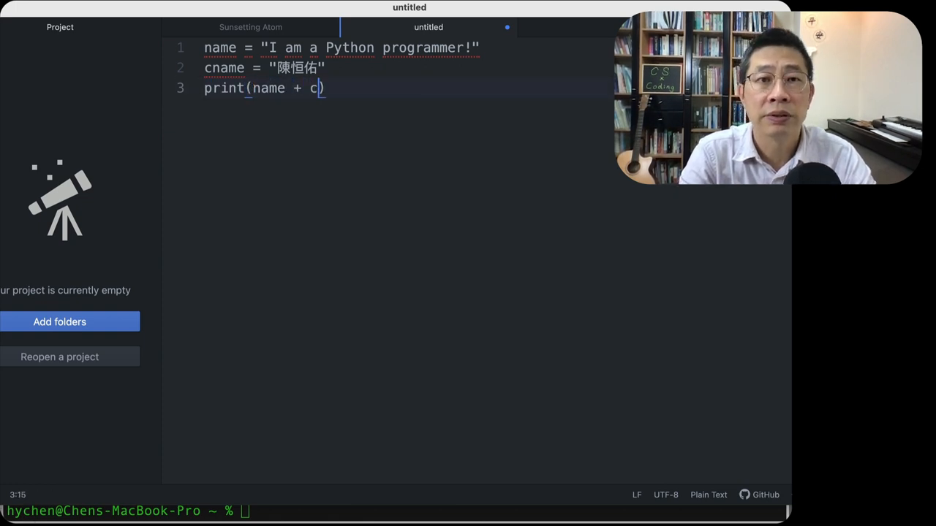
pyautogui.write('name')
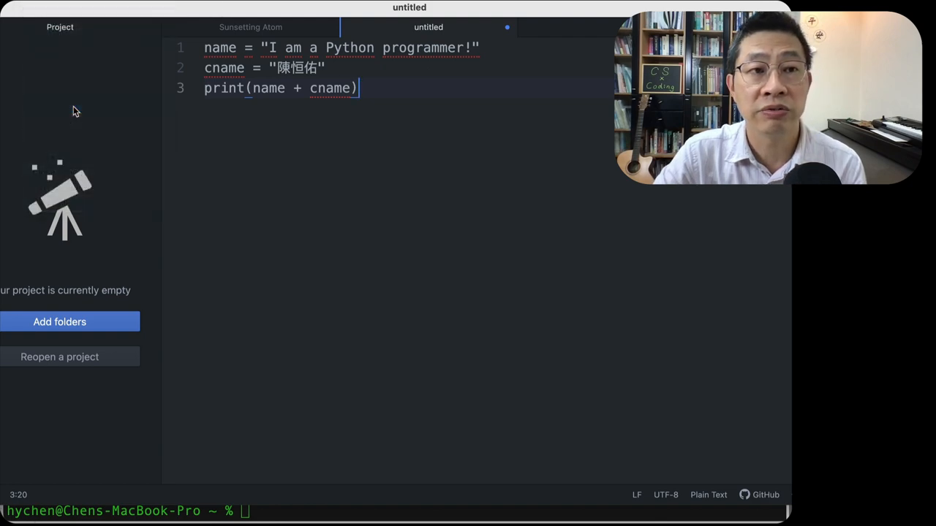
# Save the script as hello.py in the Desktop folder.
pyautogui.press('cmd+s')
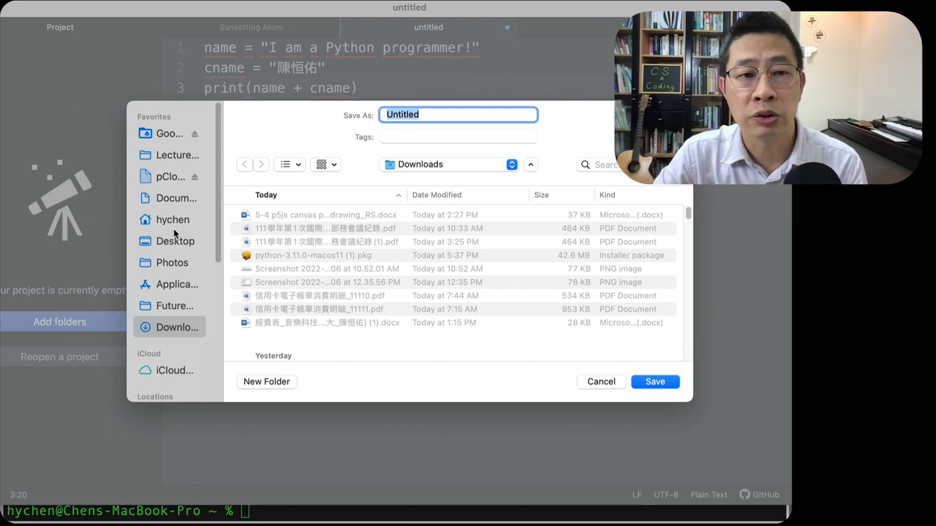
pyautogui.moveTo(176, 222)
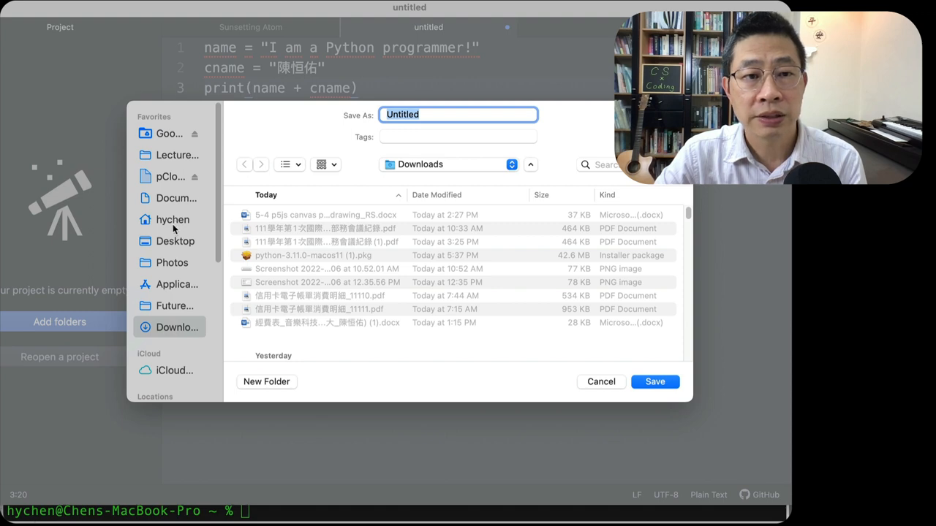
pyautogui.click(172, 219)
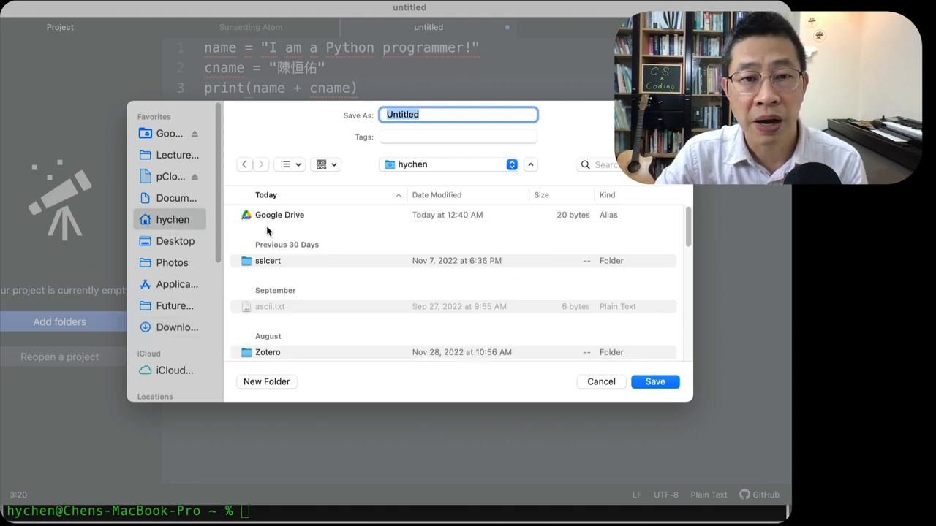
pyautogui.click(175, 240)
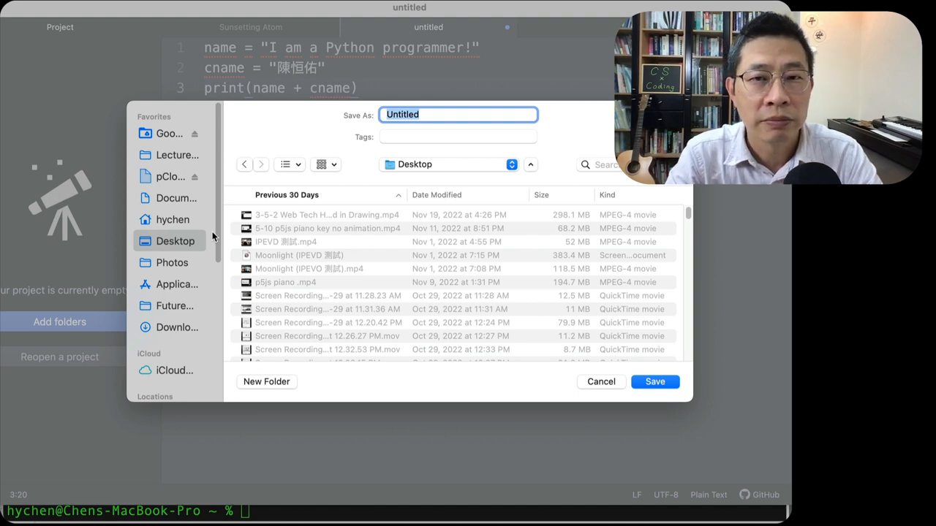
pyautogui.write('hello.py')
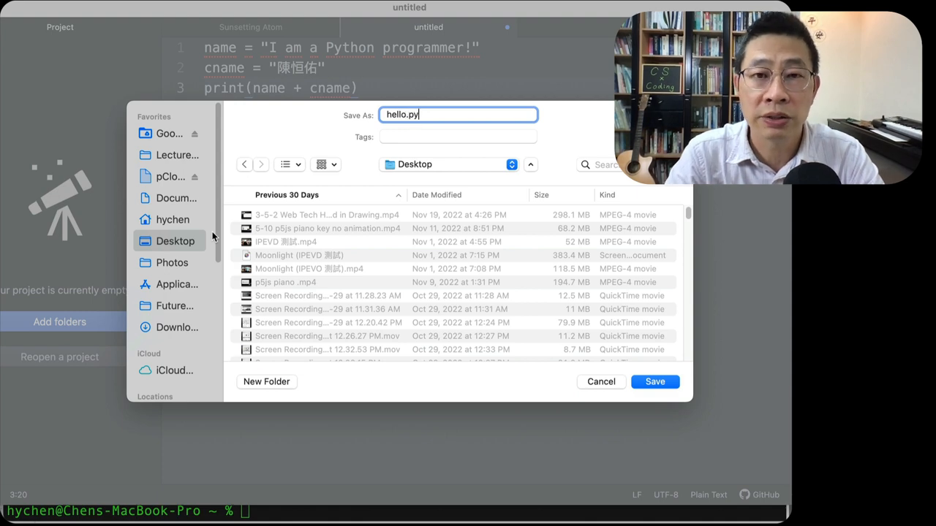
pyautogui.click(655, 382)
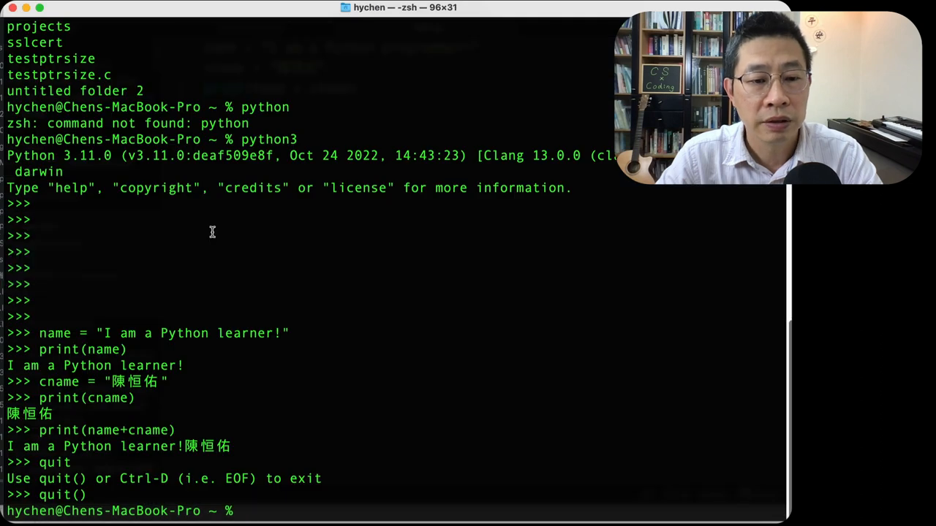
# Change the Terminal working directory to Desktop with cd Desktop/.
pyautogui.write('cd')
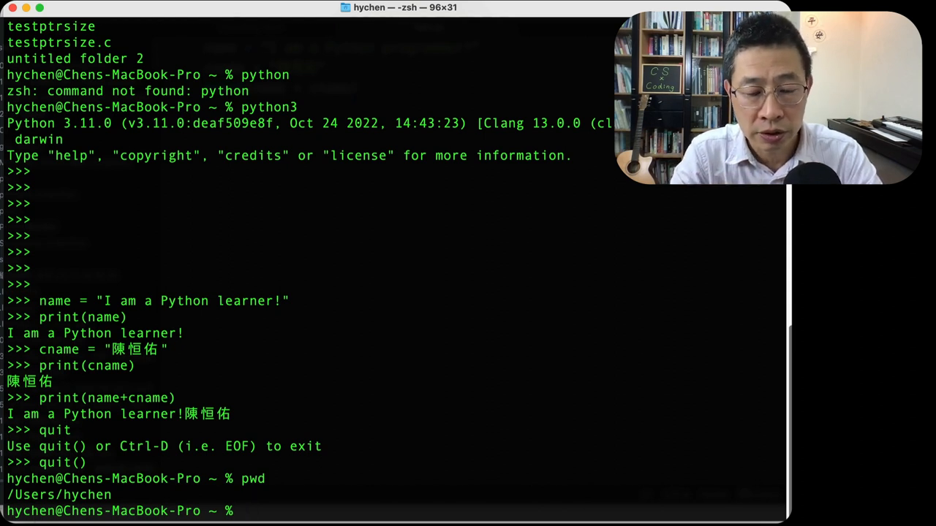
pyautogui.write('cd')
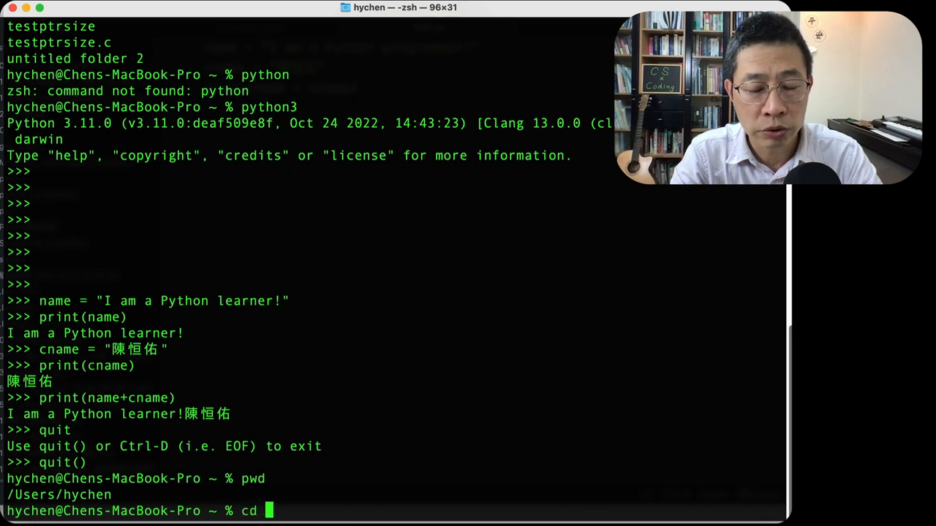
pyautogui.write('~De')
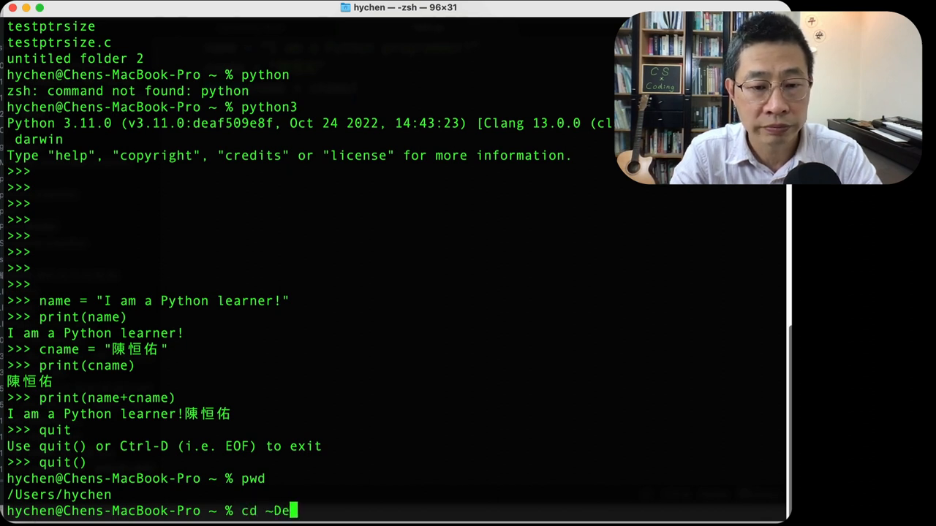
pyautogui.press('Tab')
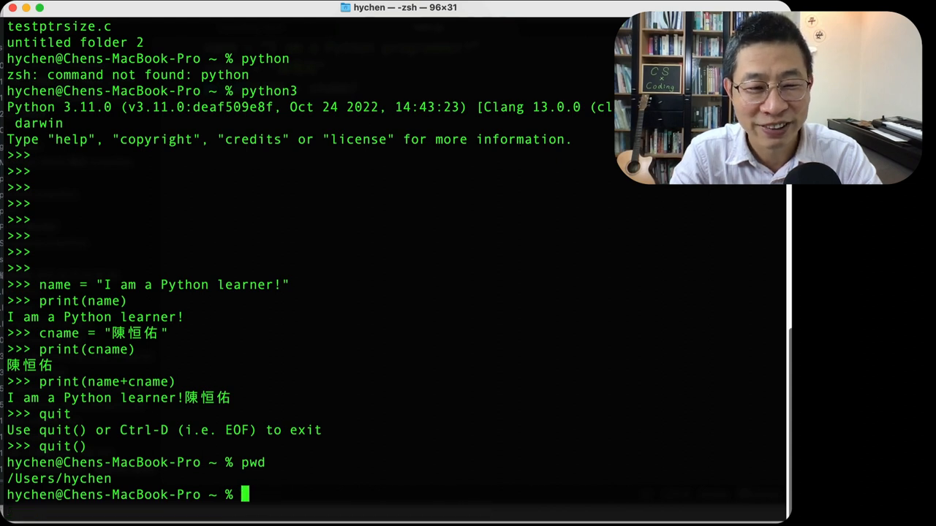
pyautogui.write('cd Desktop/')
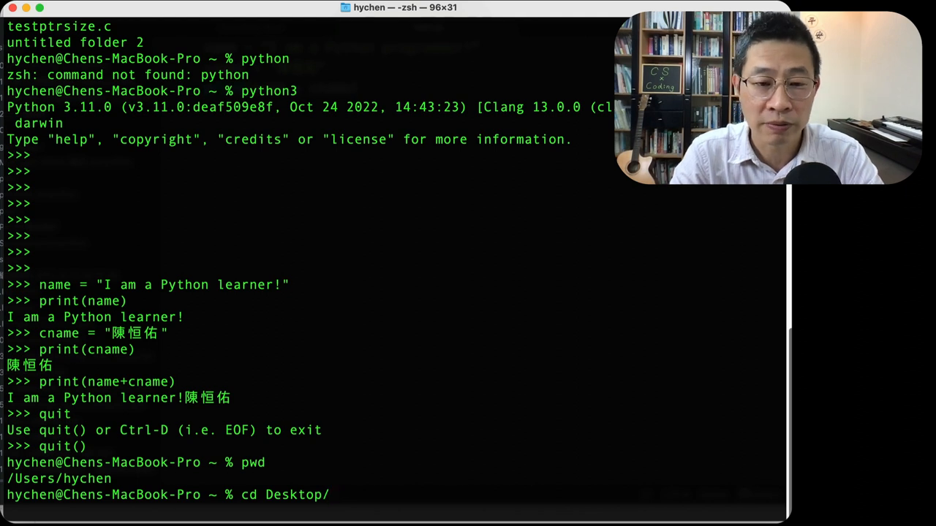
pyautogui.press('enter')
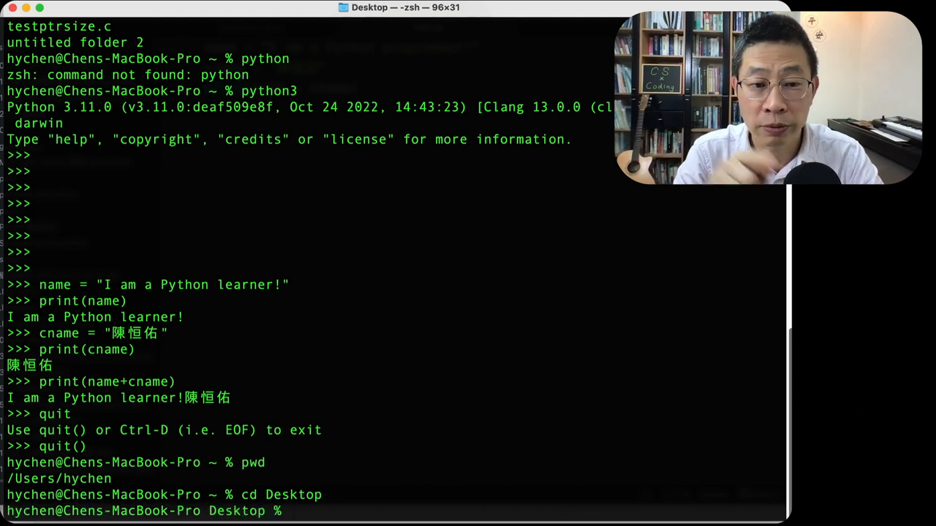
# Enter the command python3 hello.py at the prompt, ready to run.
pyautogui.write('p')
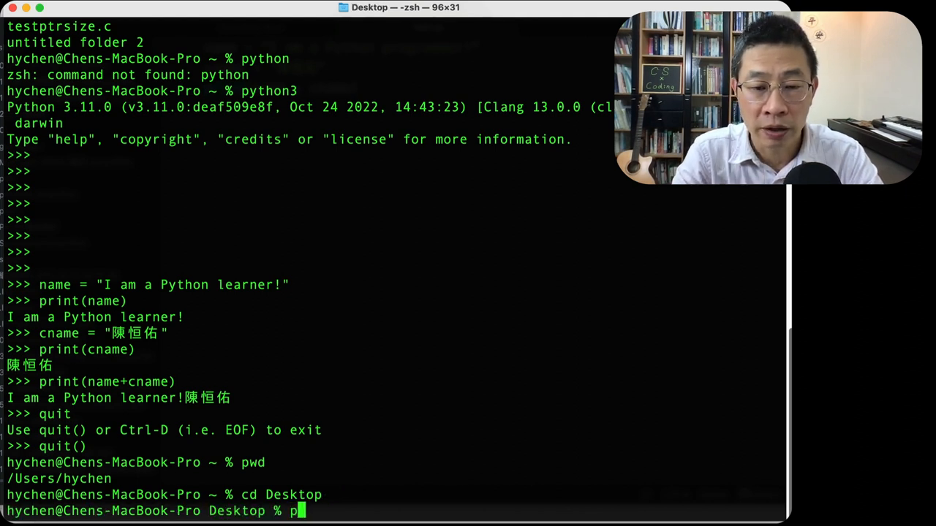
pyautogui.write('ython3')
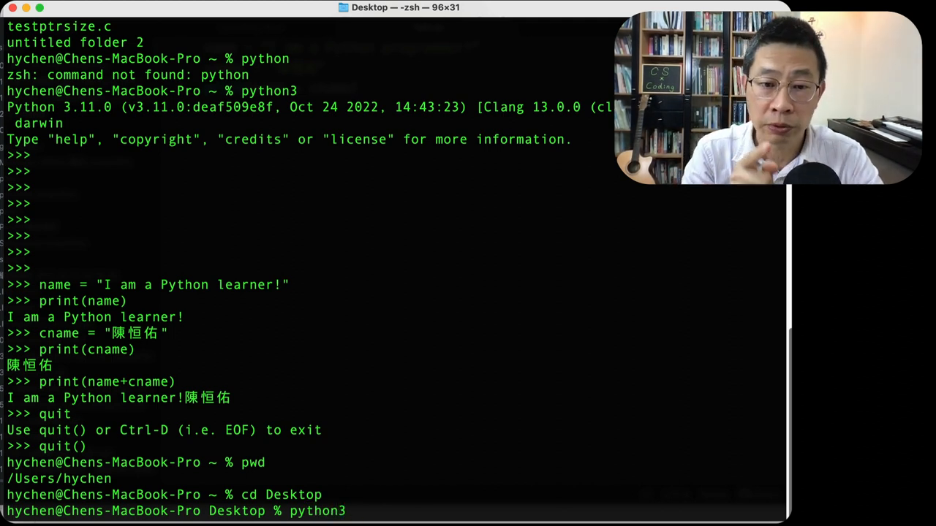
pyautogui.write('hello.py')
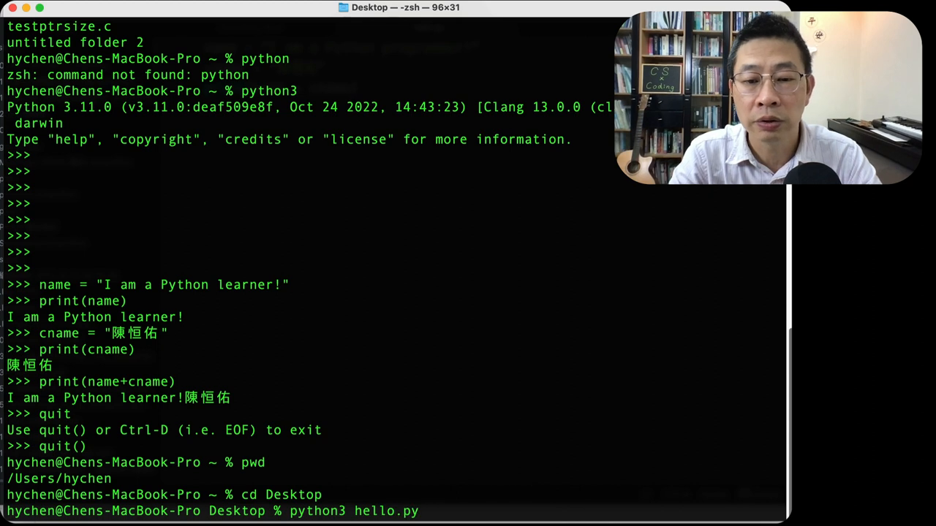